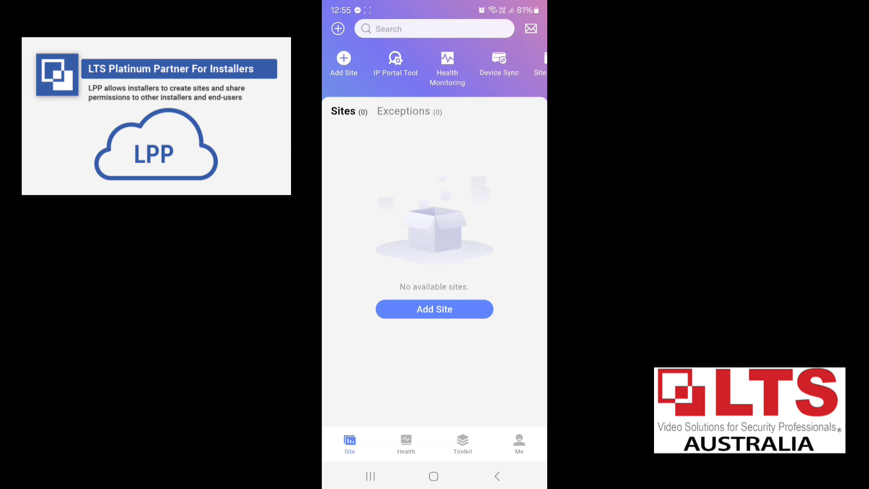
# - Activate the discovered LTN8704QN-P4 with admin password and verification code, passing initialization checks
pyautogui.click(395, 62)
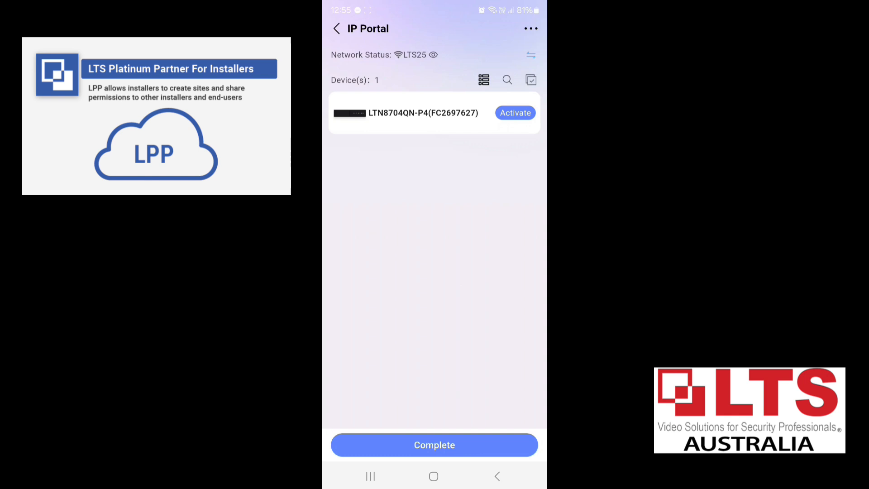
pyautogui.click(514, 113)
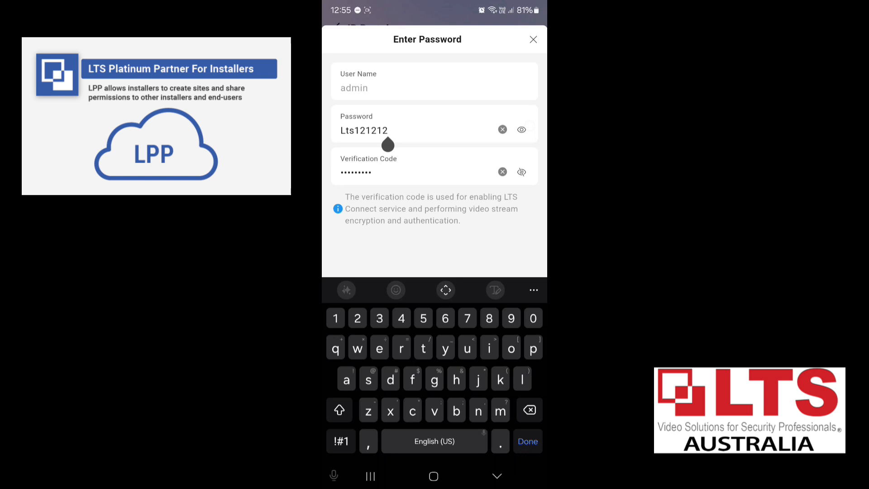
pyautogui.click(526, 441)
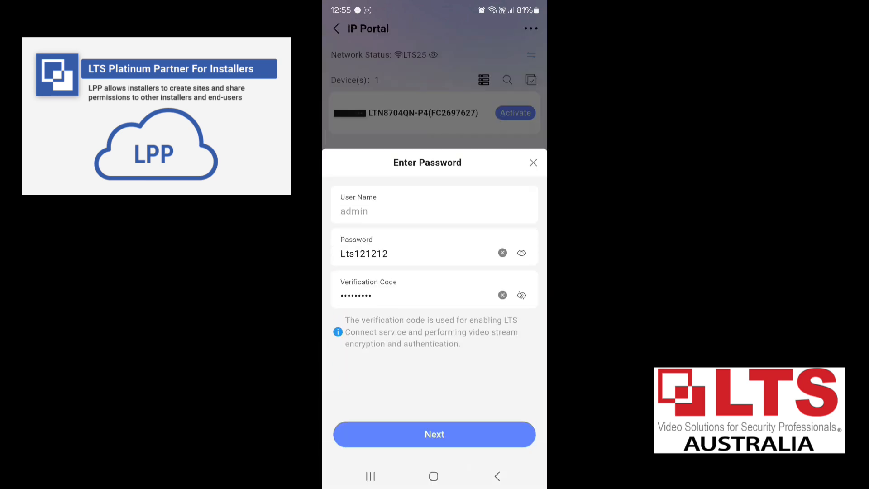
pyautogui.click(434, 434)
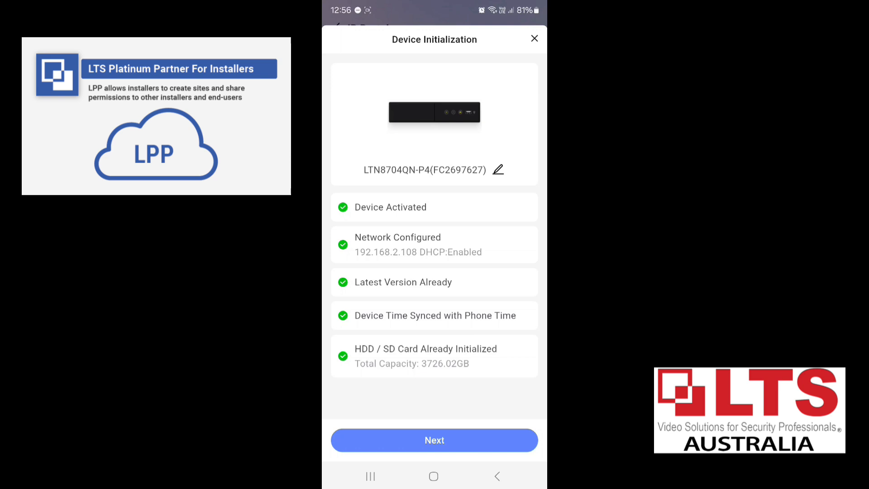
pyautogui.click(434, 439)
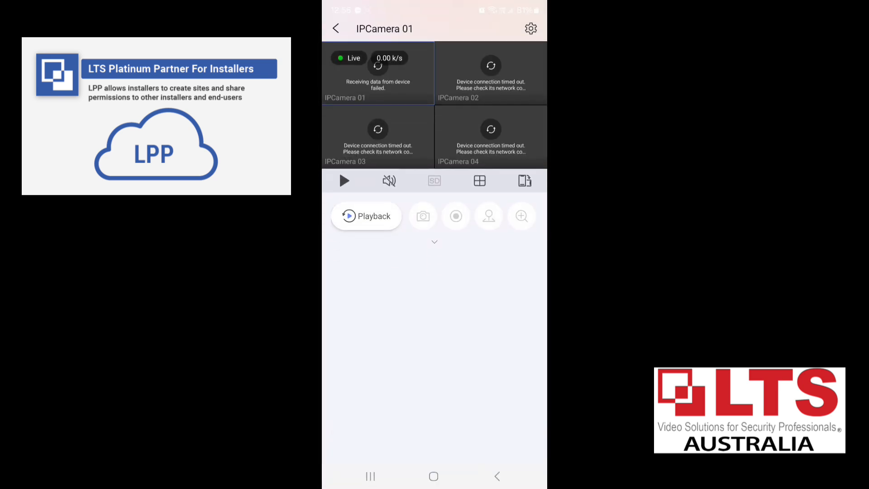
# - Create a new site named 'Demo' and add the LTN8704QN-P4 recorder to it
pyautogui.click(434, 241)
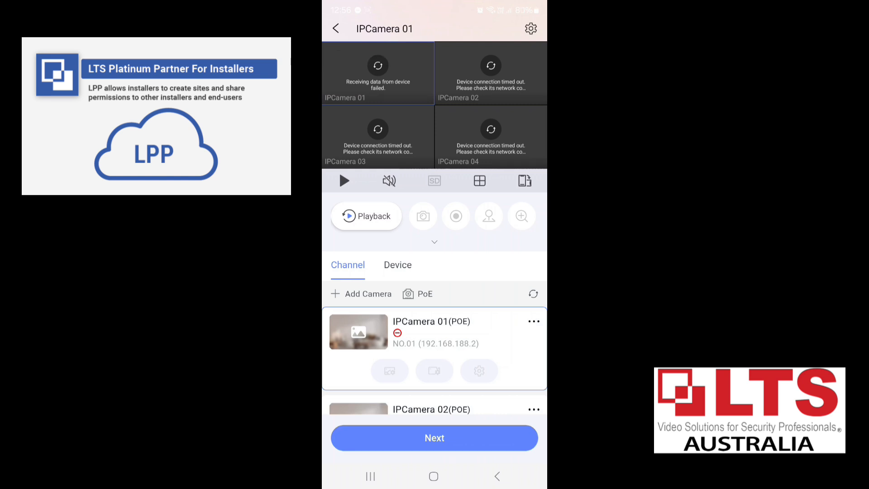
pyautogui.click(433, 437)
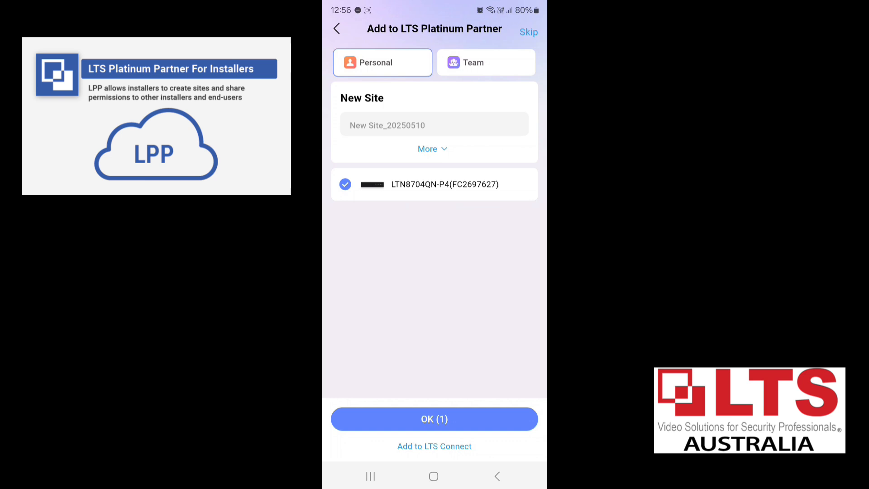
pyautogui.click(434, 125)
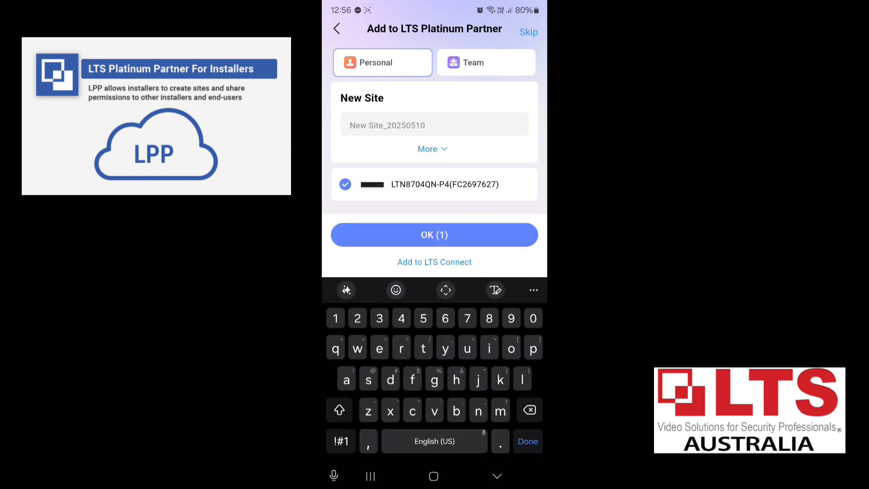
pyautogui.click(432, 149)
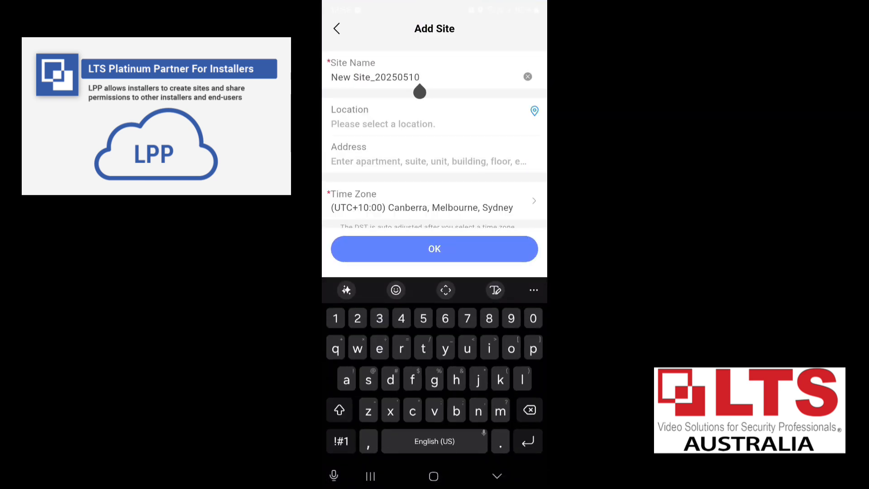
pyautogui.click(533, 111)
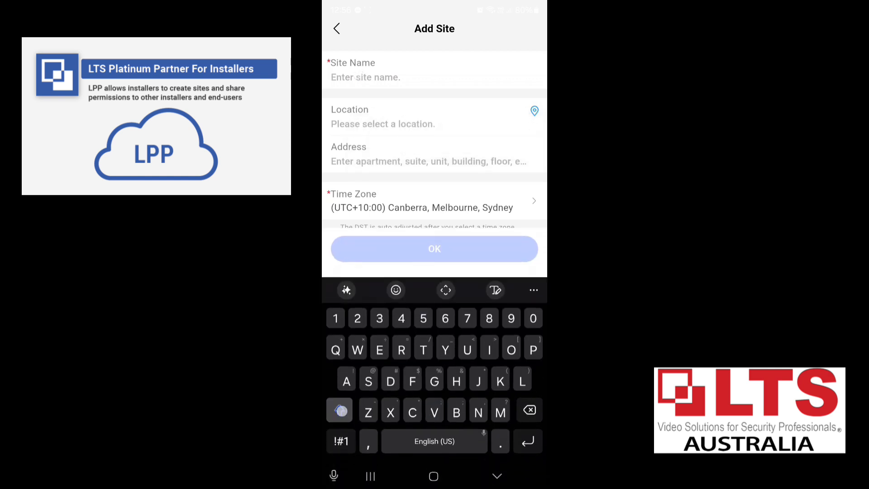
pyautogui.write('Demo')
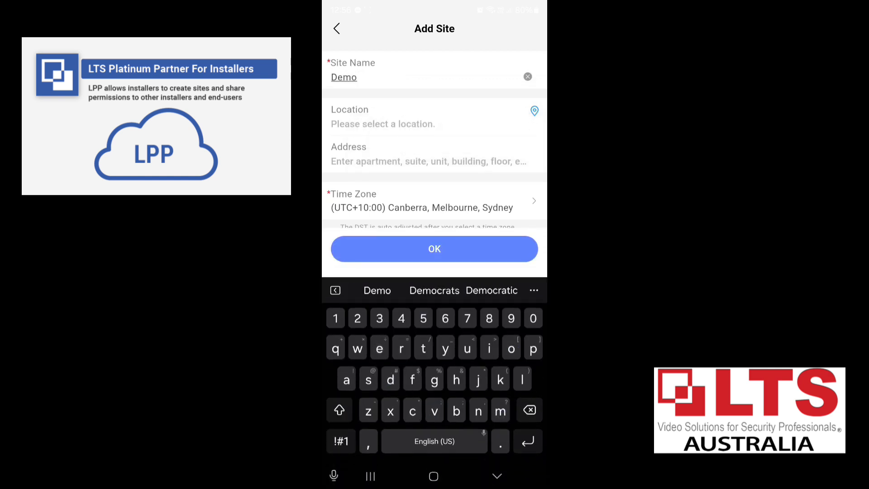
pyautogui.click(434, 249)
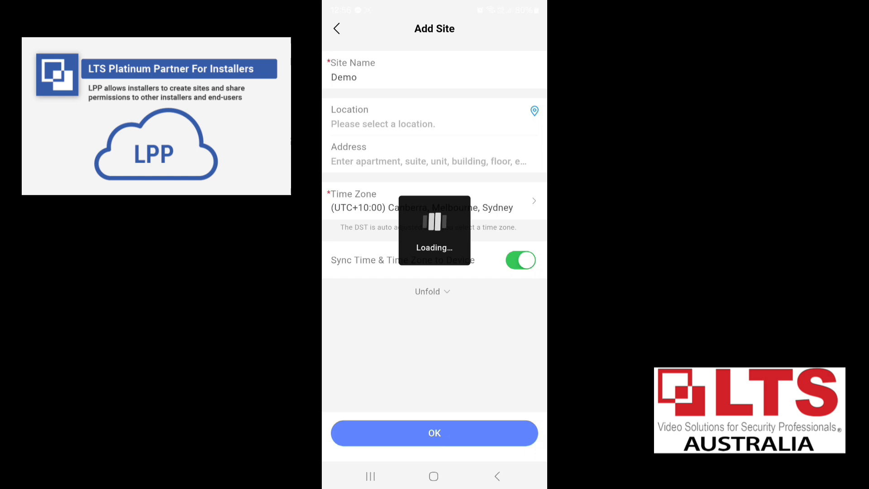
pyautogui.click(433, 433)
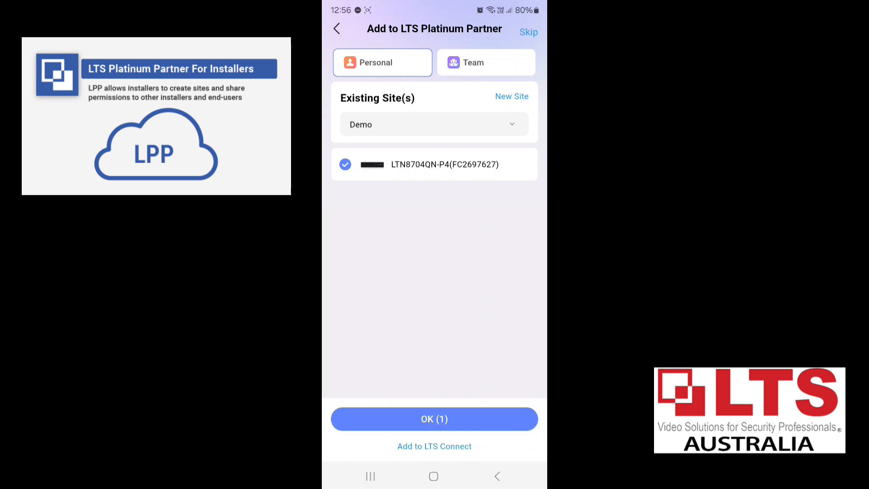
pyautogui.click(434, 418)
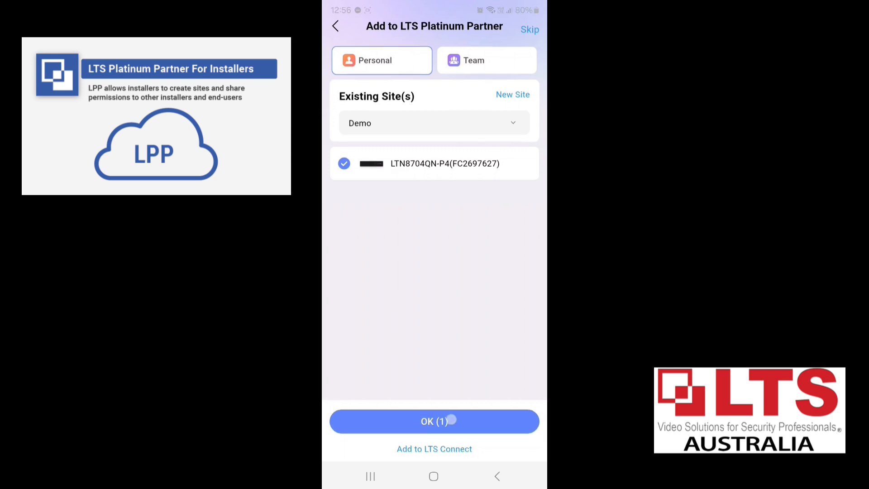
pyautogui.click(433, 421)
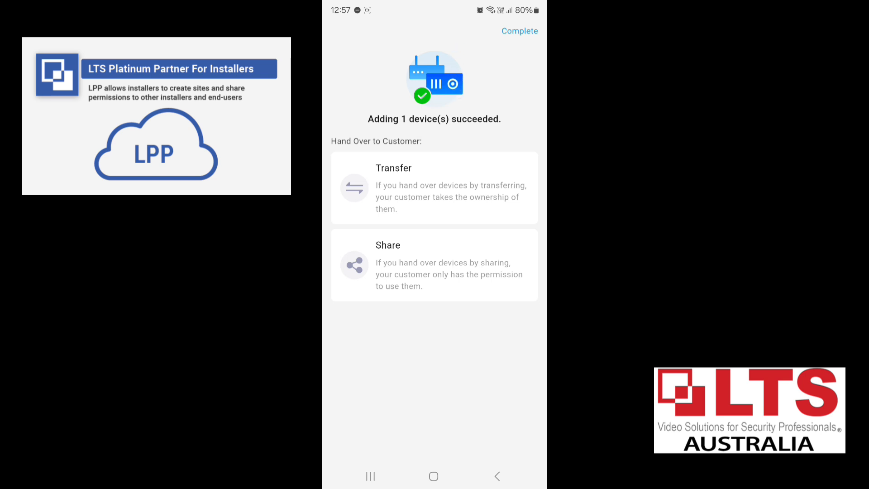
# - Complete without handover, open the LTN8704QN-P4 details, and play Camera 01 live view
pyautogui.click(519, 30)
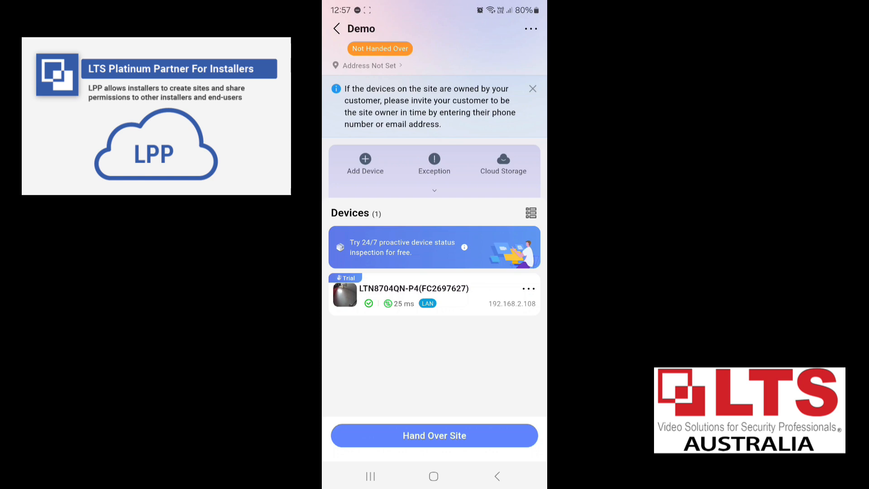
pyautogui.click(414, 288)
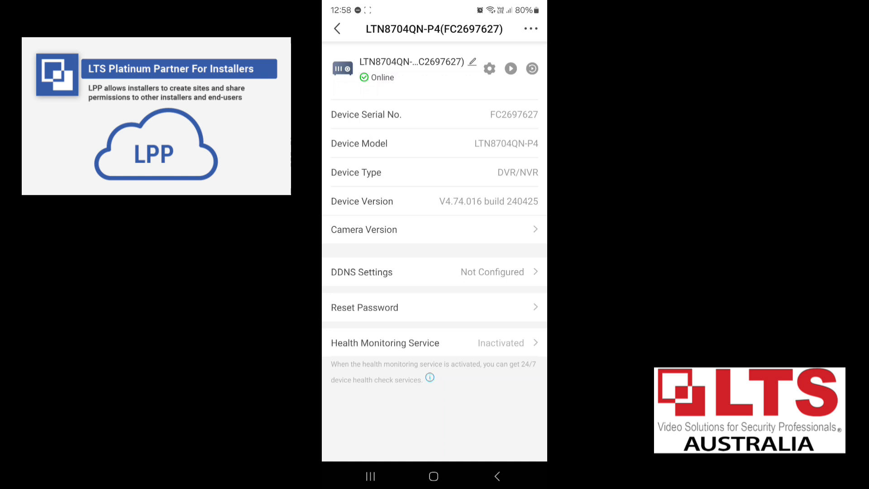
pyautogui.click(510, 68)
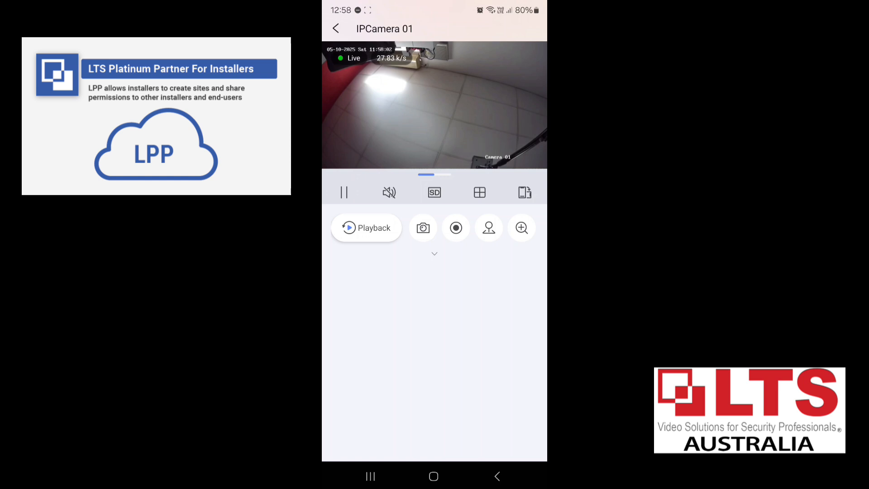
pyautogui.click(434, 253)
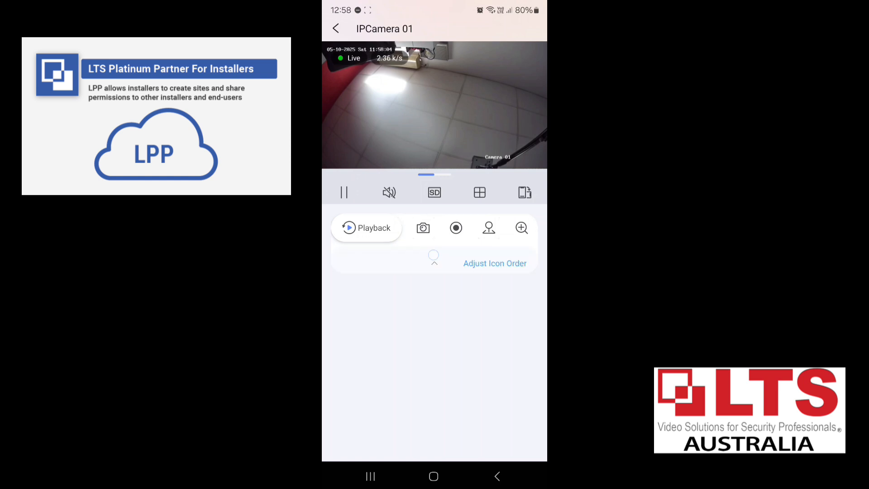
pyautogui.click(434, 257)
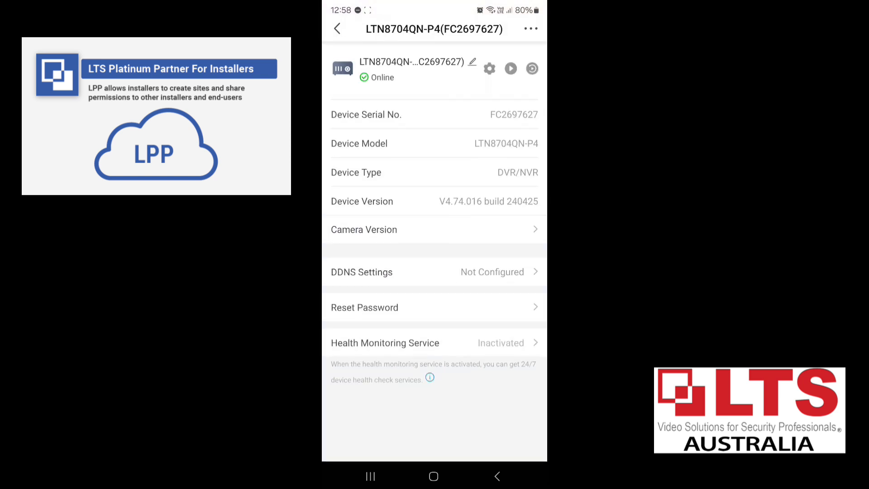
# - Play back Camera 01's recorded footage, seeking the timeline to just before noon
pyautogui.click(531, 68)
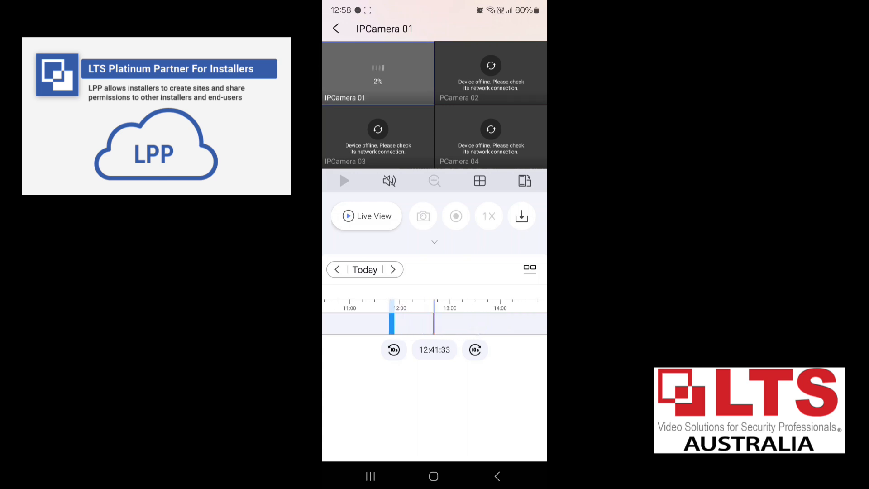
pyautogui.click(343, 180)
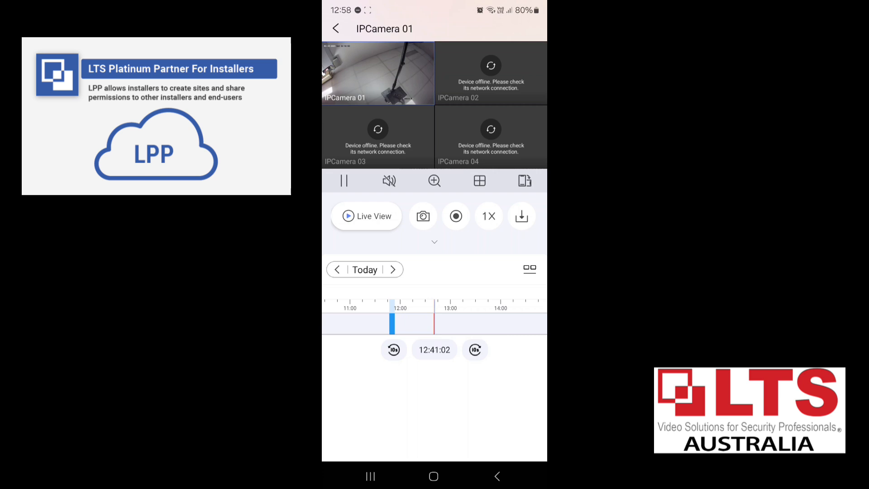
pyautogui.click(343, 180)
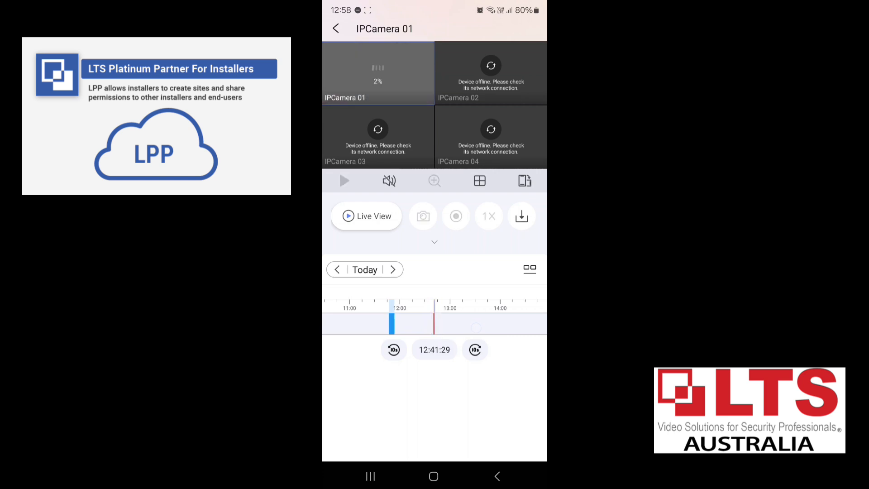
pyautogui.click(344, 180)
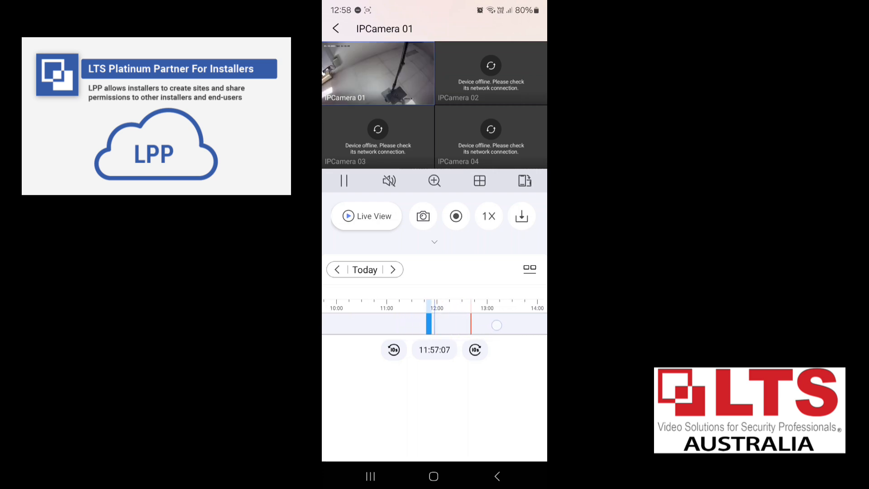
pyautogui.click(342, 180)
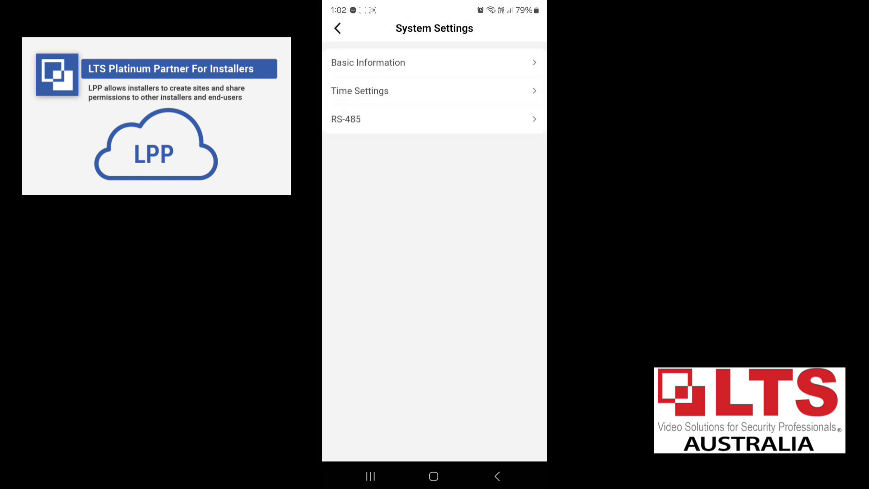
# - Review the recorder's Time Settings, Video/Audio parameters and Image Display Settings
pyautogui.click(434, 91)
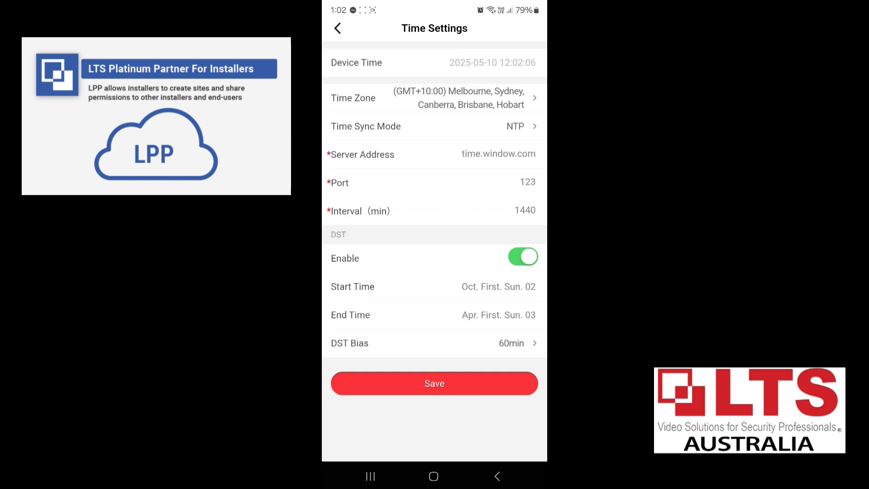
pyautogui.click(337, 28)
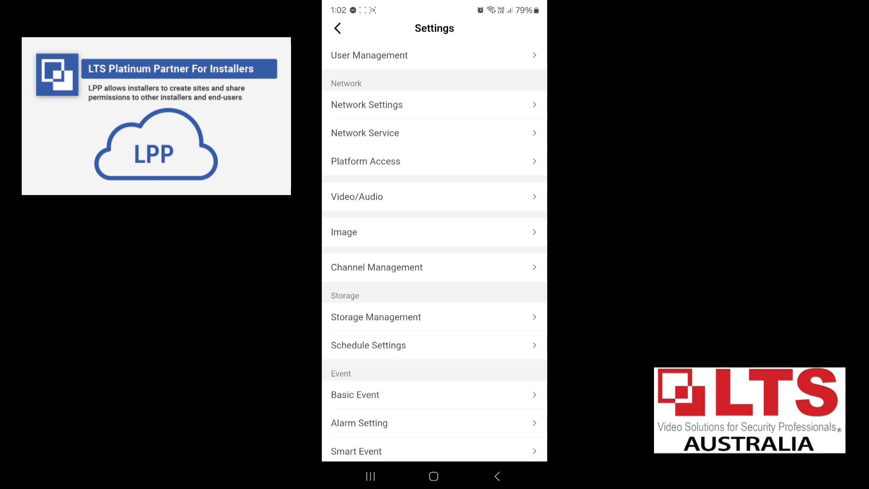
pyautogui.click(433, 195)
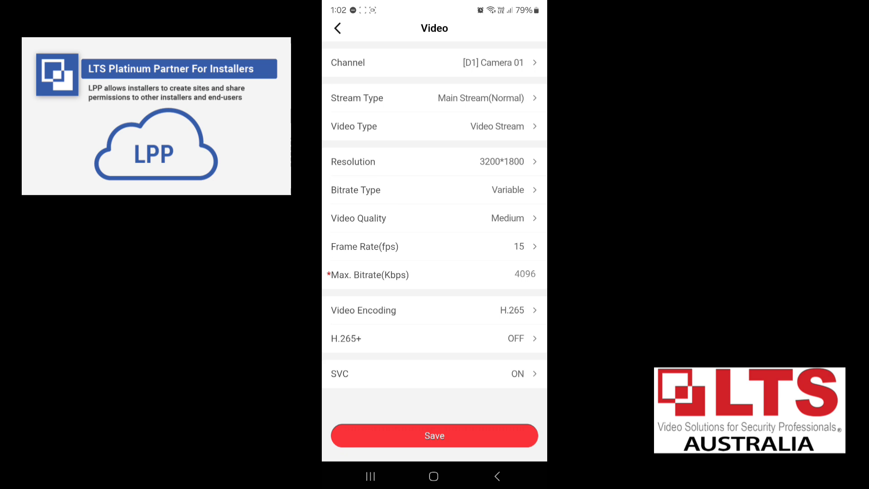
pyautogui.click(336, 28)
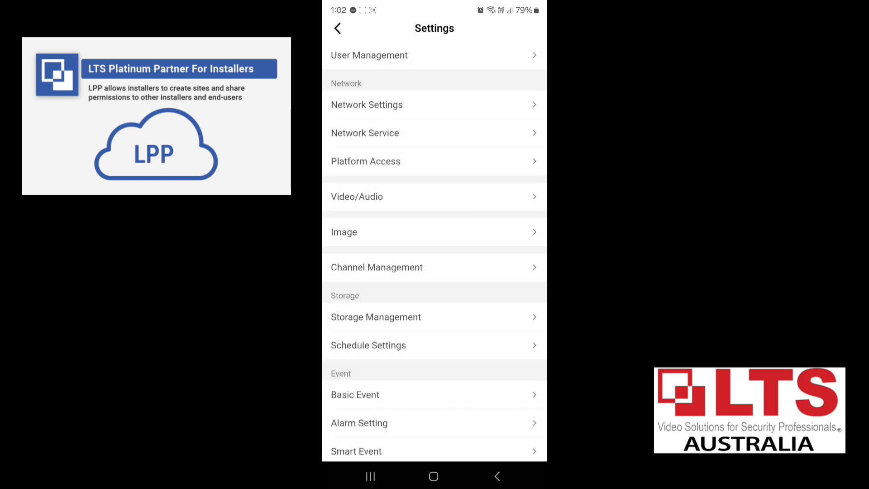
pyautogui.click(434, 232)
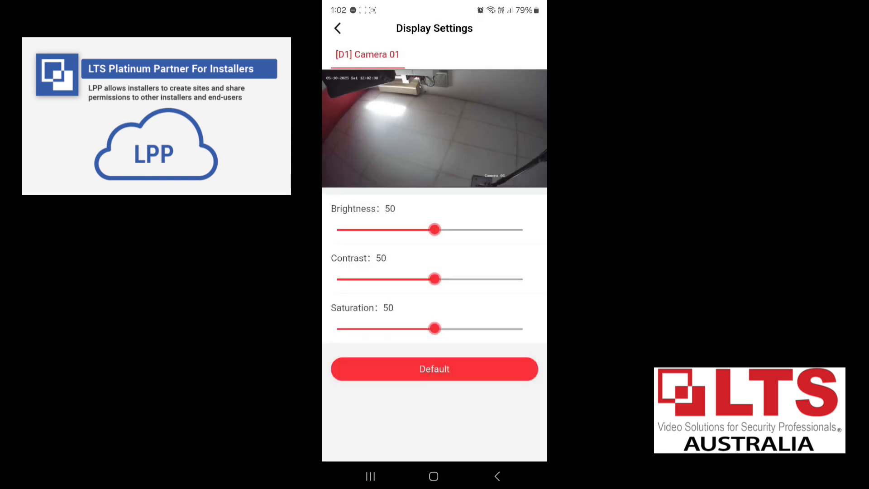
pyautogui.click(337, 27)
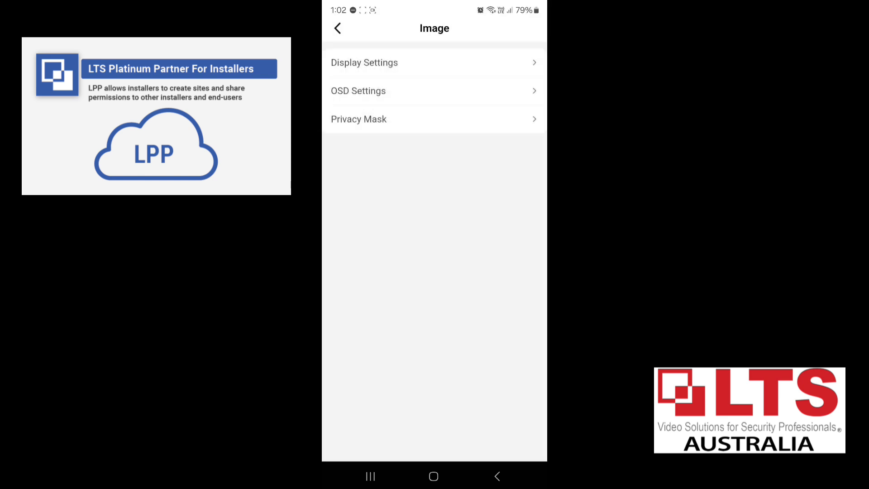
# - Save Camera 01's OSD name as 'Front Door' and set the date format to DD-MM-YYYY
pyautogui.click(358, 90)
pyautogui.write('Front Door')
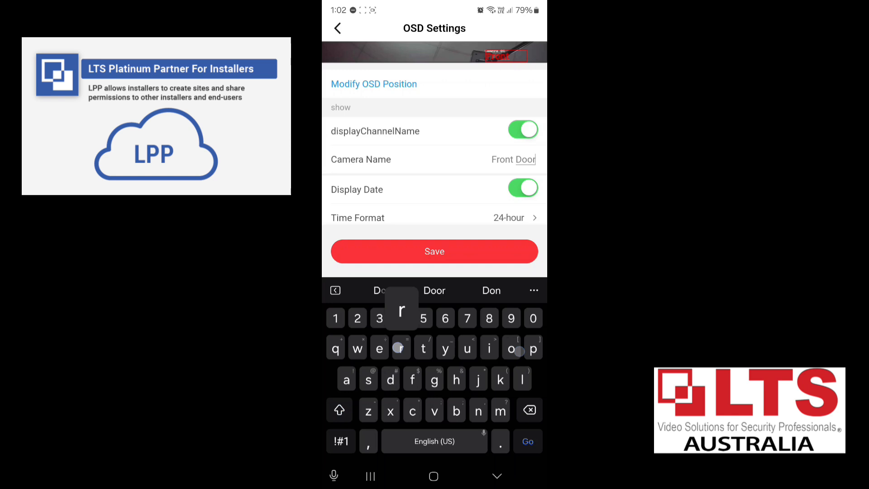
pyautogui.click(434, 251)
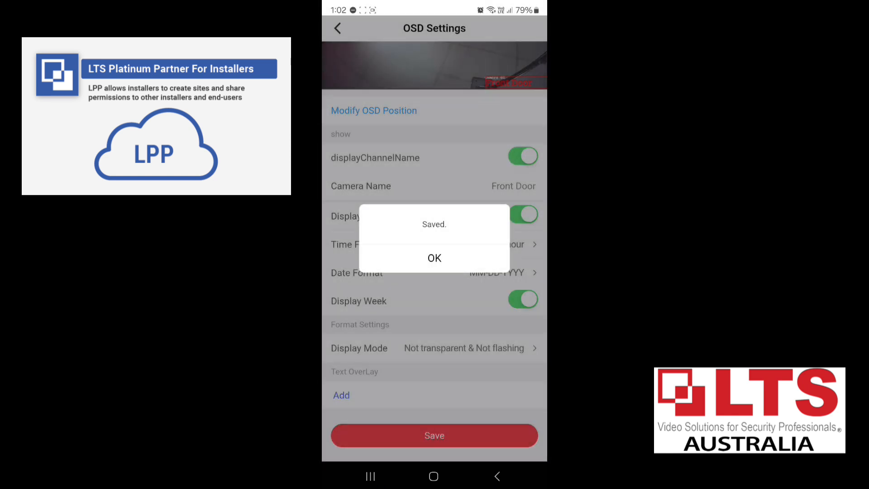
pyautogui.click(434, 257)
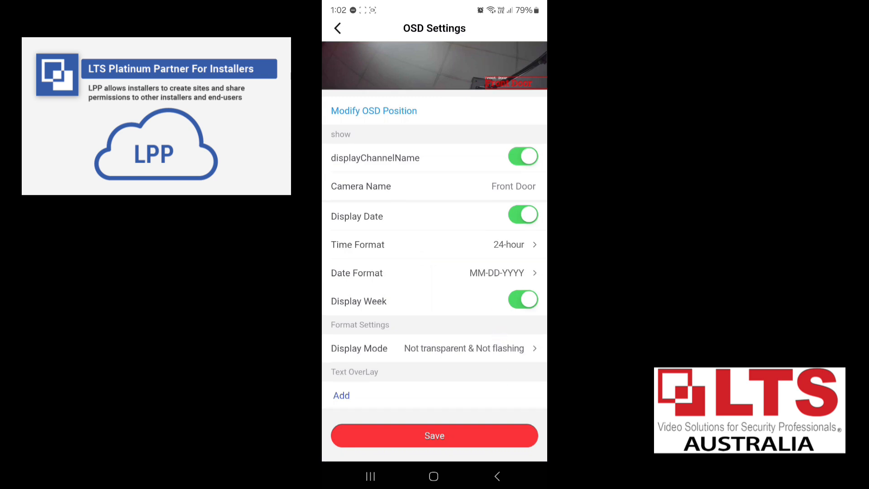
pyautogui.click(434, 272)
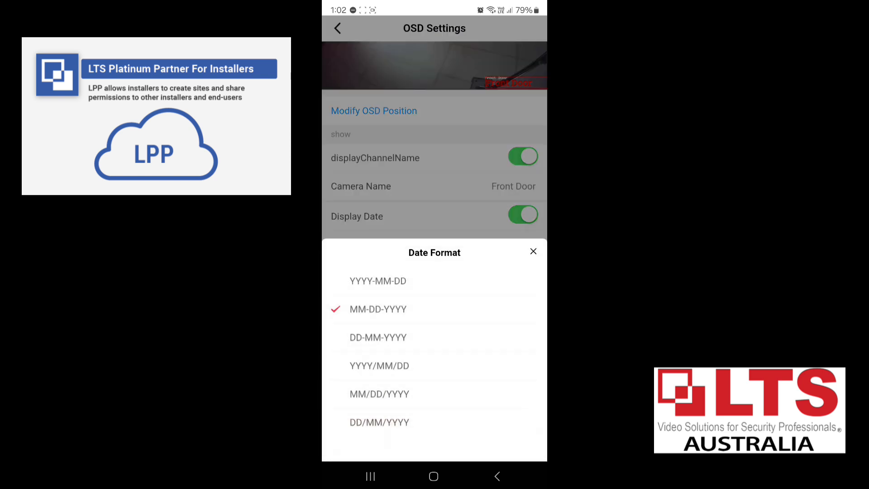
pyautogui.click(378, 337)
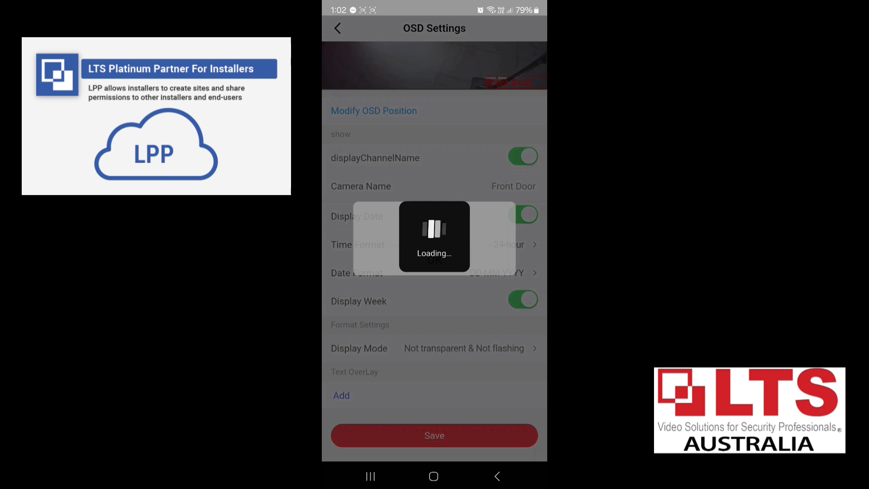
pyautogui.click(338, 28)
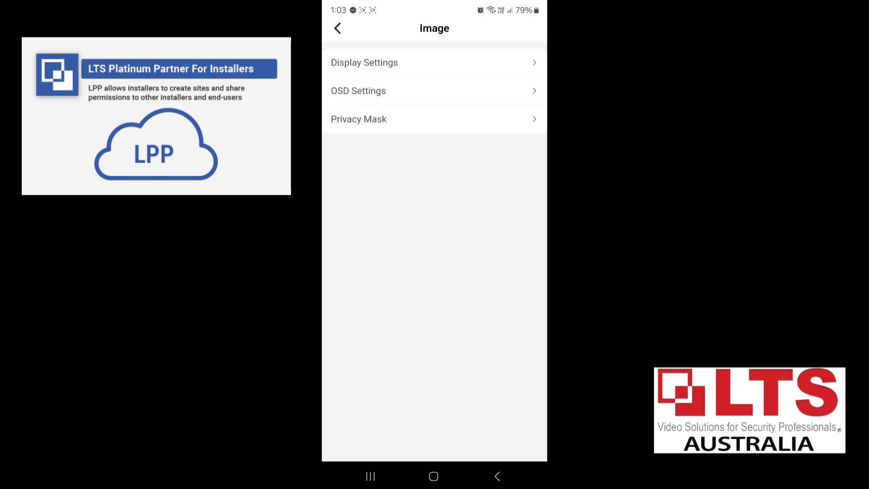
# - Inspect HDD 1 under Storage Management: 3726 GB, normal status
pyautogui.click(337, 28)
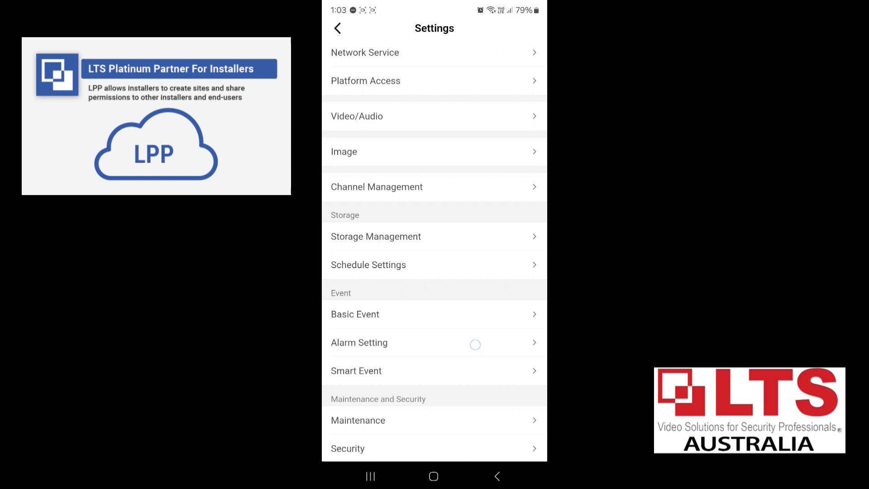
pyautogui.scroll(3)
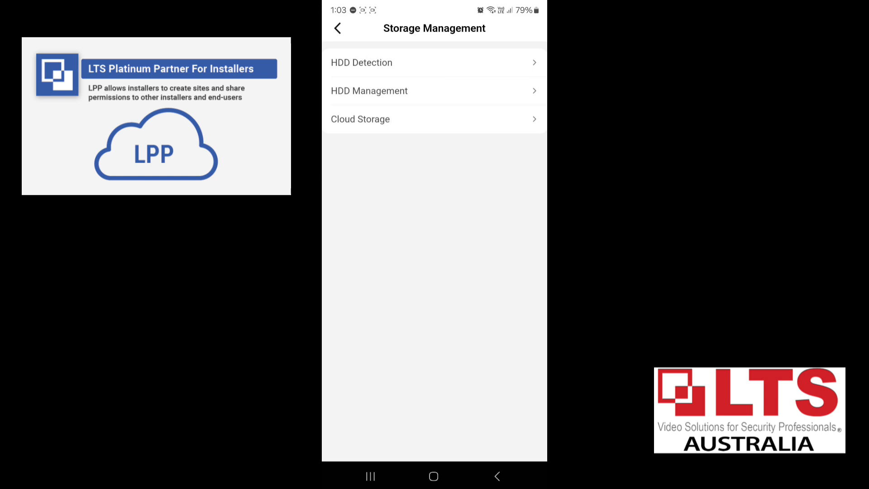
pyautogui.click(434, 91)
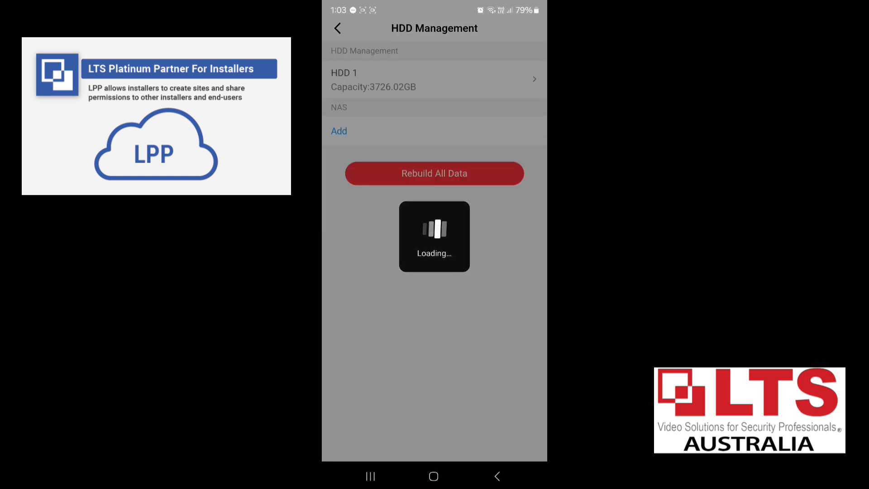
pyautogui.click(434, 79)
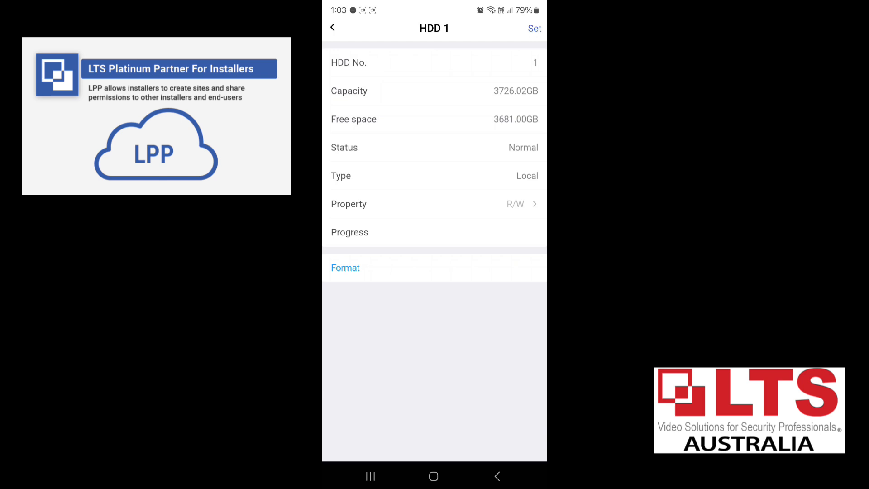
pyautogui.click(335, 27)
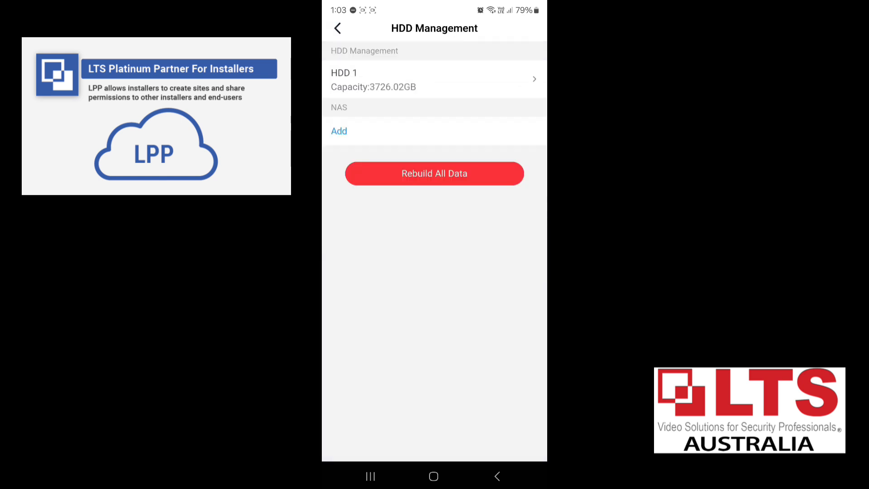
pyautogui.click(337, 28)
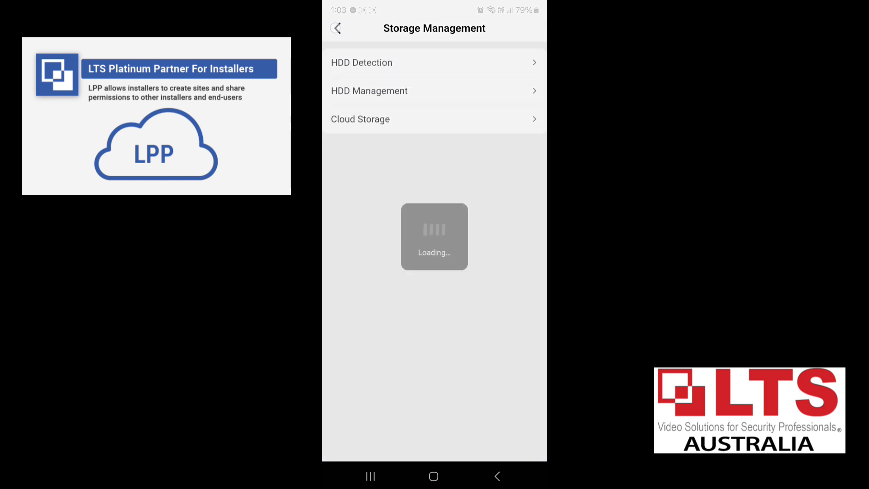
pyautogui.click(336, 27)
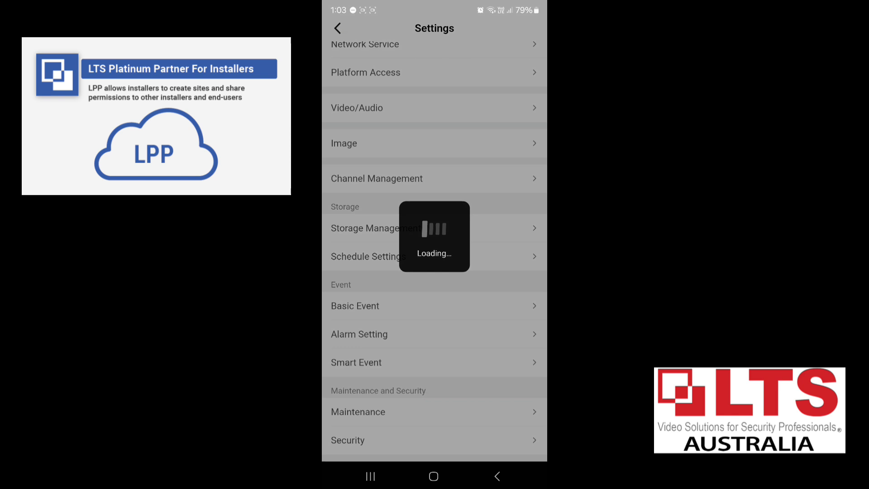
# - Check Front Door's weekly record schedule, which shows all-day motion recording
pyautogui.click(367, 256)
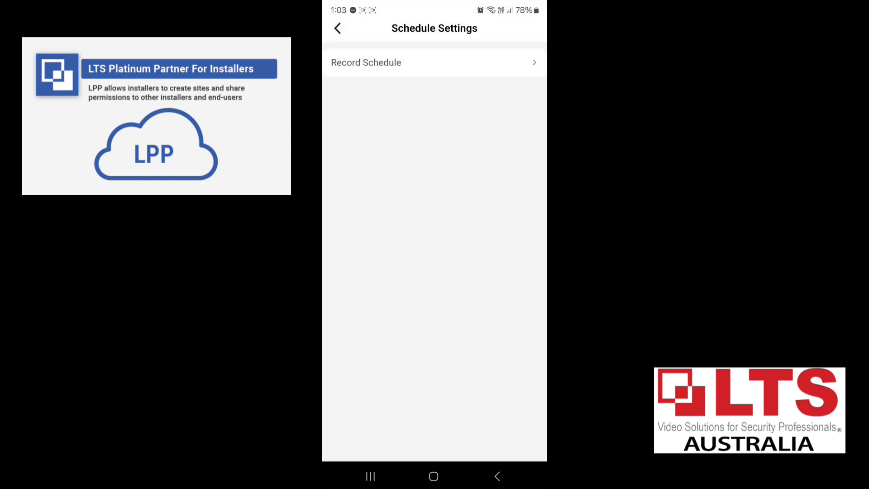
pyautogui.click(434, 62)
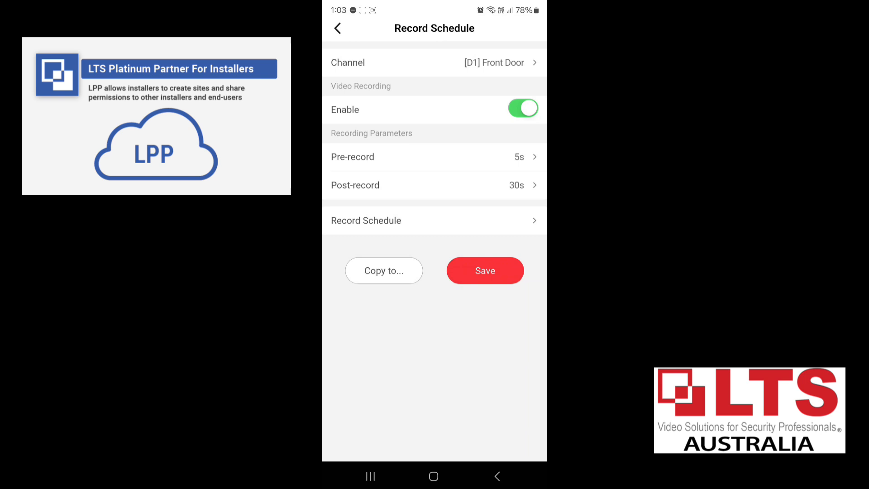
pyautogui.click(434, 220)
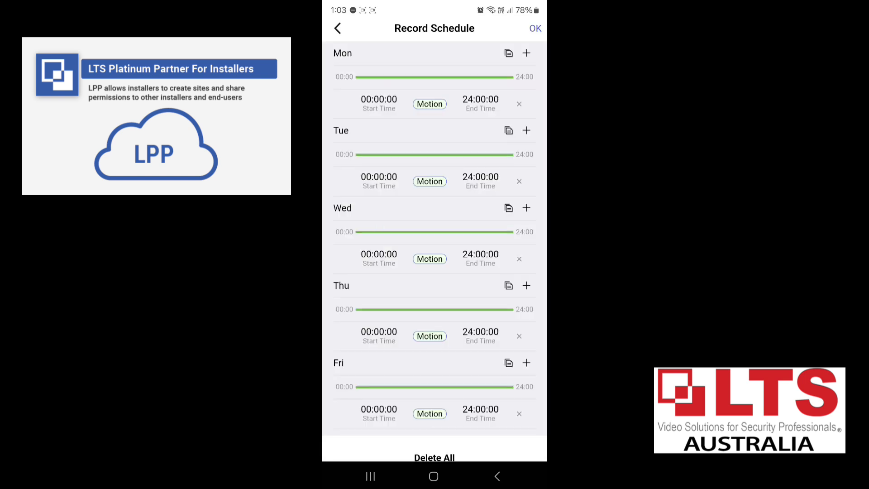
pyautogui.click(338, 28)
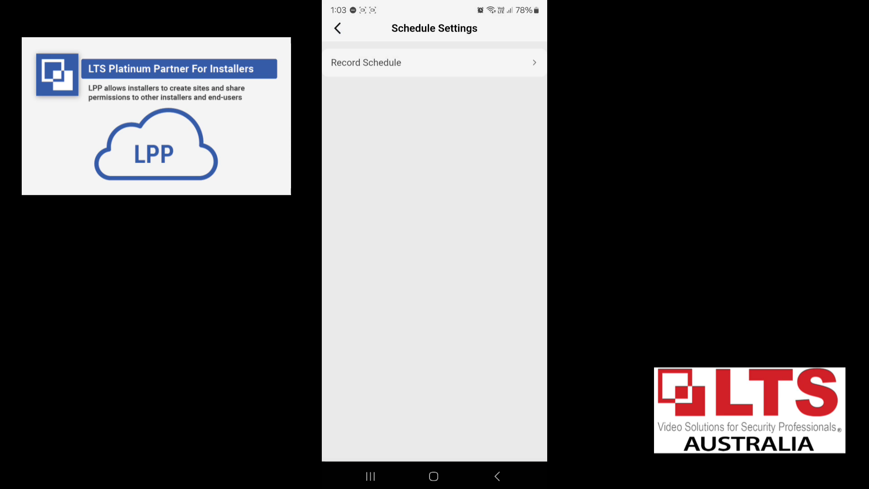
pyautogui.click(337, 28)
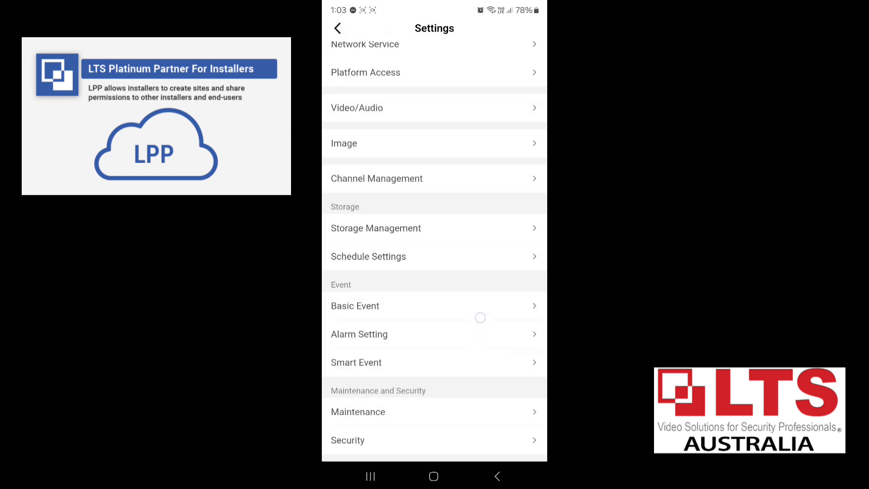
pyautogui.click(355, 305)
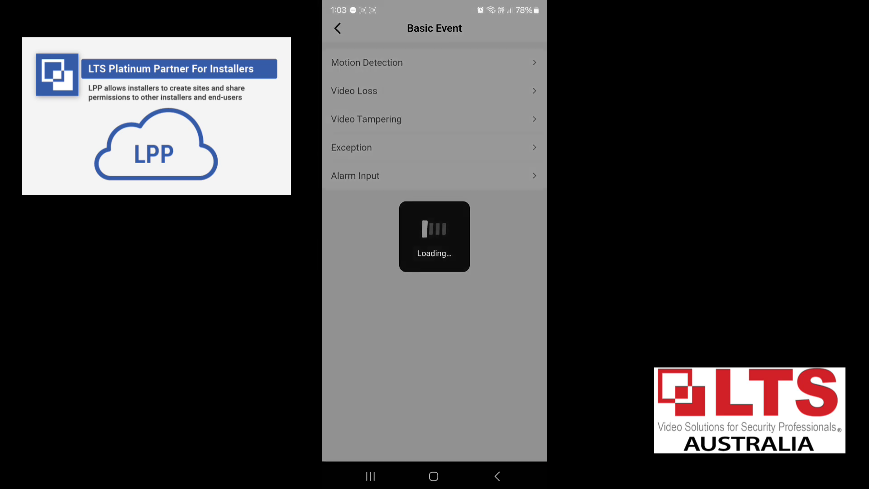
# - Scroll through Front Door's Motion Detection: enabled, human and vehicle detection, sensitivity 60
pyautogui.click(366, 62)
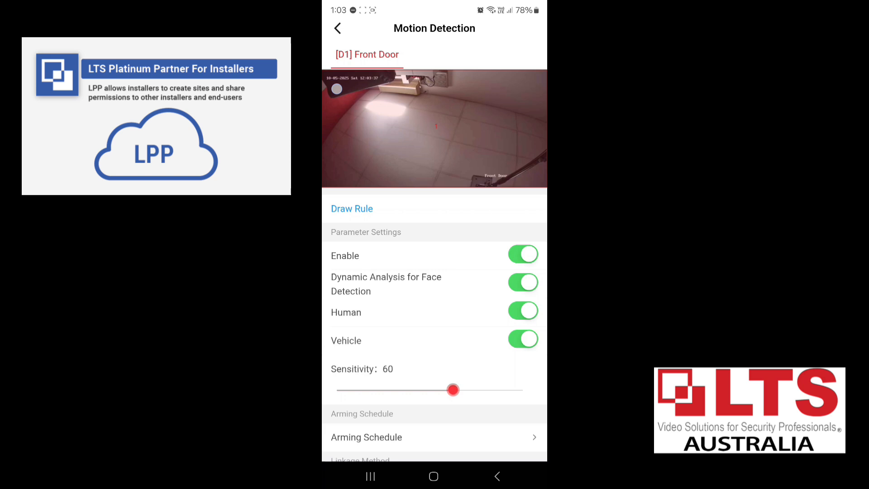
pyautogui.scroll(-3)
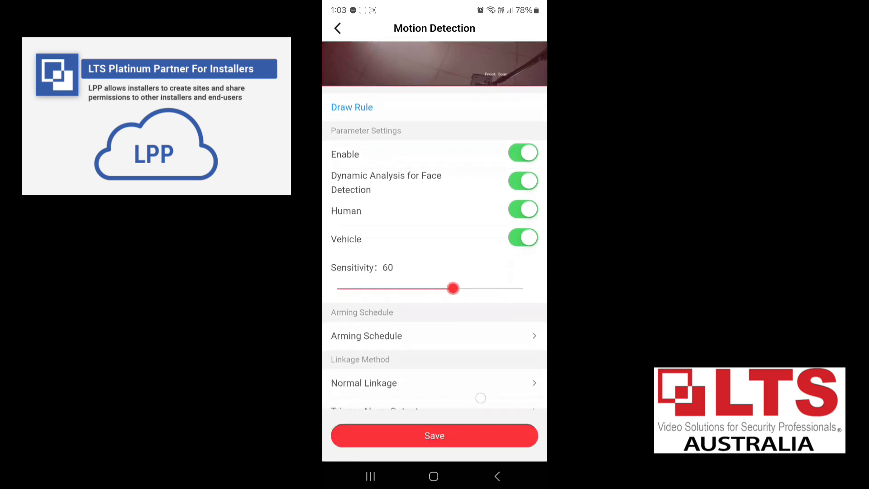
pyautogui.scroll(3)
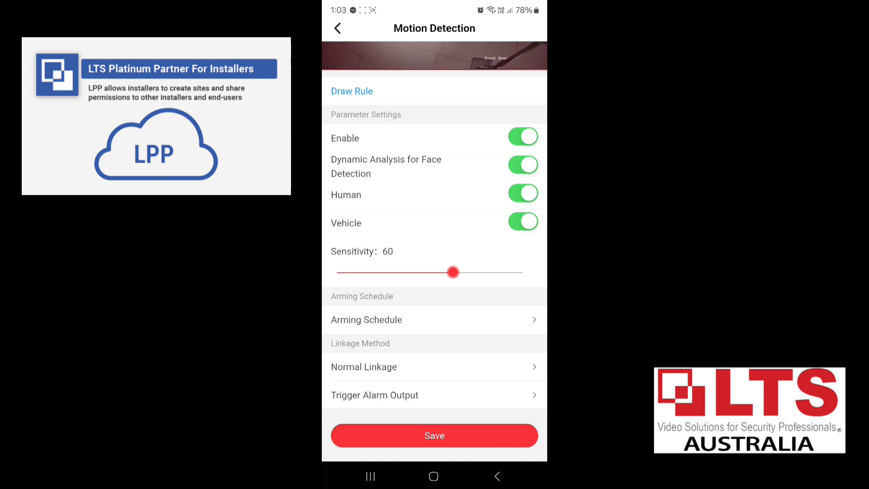
pyautogui.scroll(3)
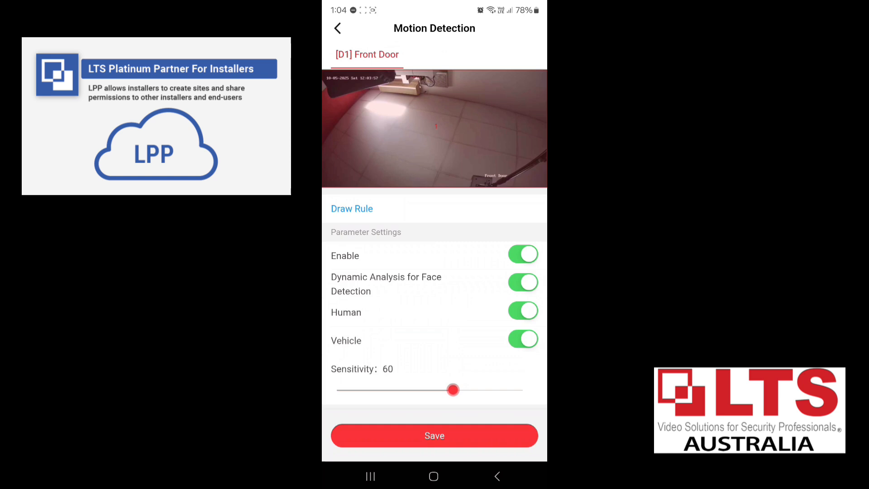
pyautogui.click(337, 28)
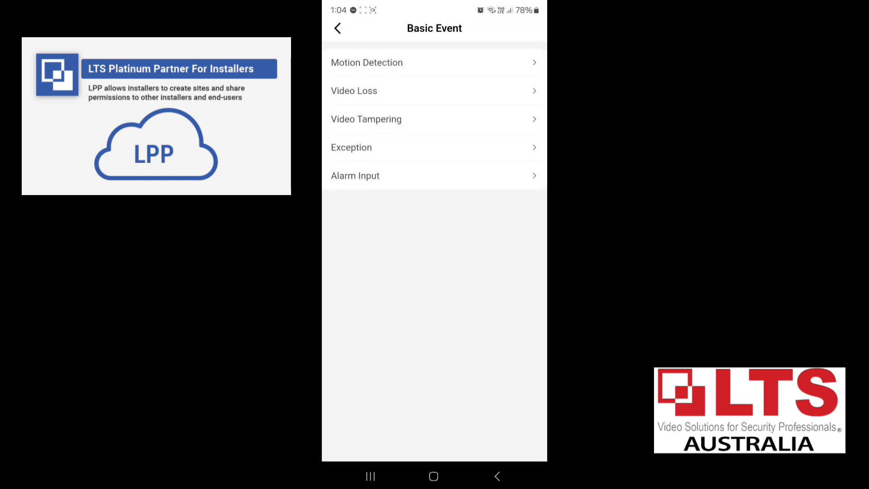
pyautogui.click(337, 28)
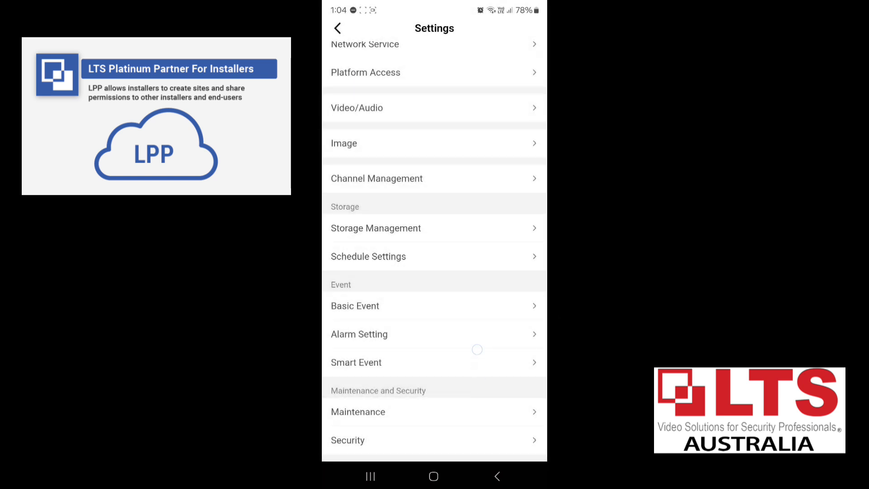
# - Draw and confirm a line crossing rule for Front Door and check its arming schedule
pyautogui.click(356, 362)
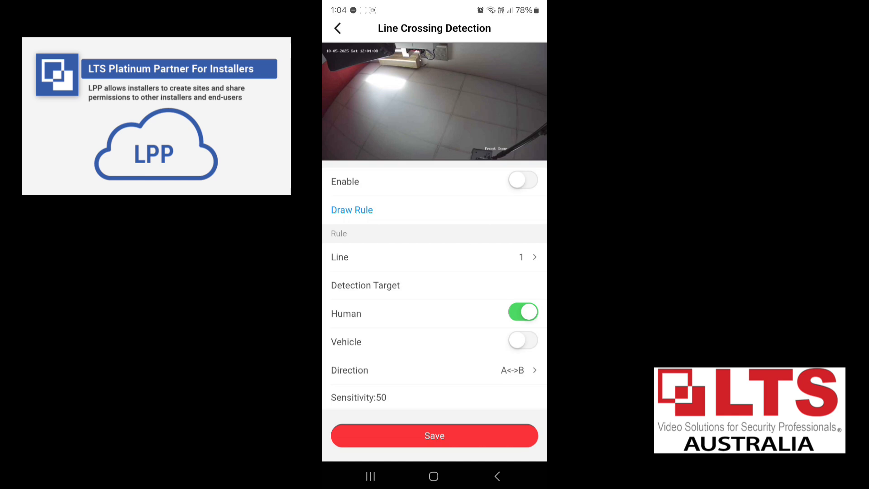
pyautogui.click(352, 210)
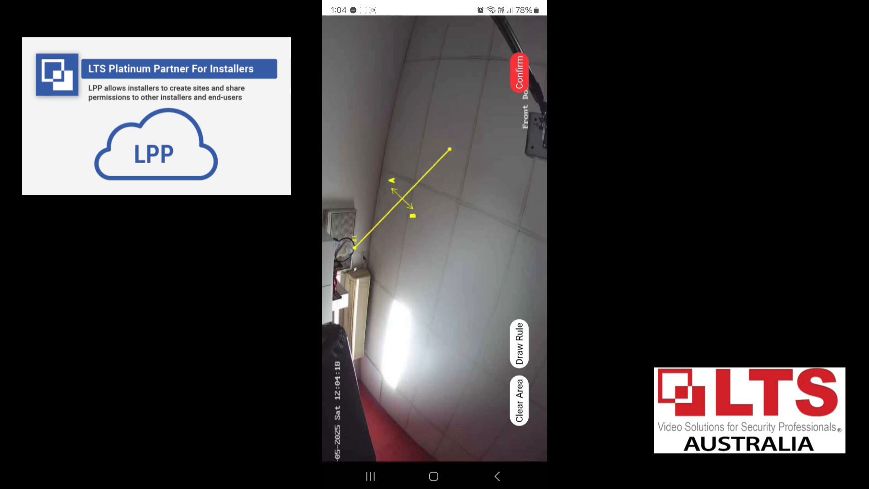
pyautogui.click(518, 75)
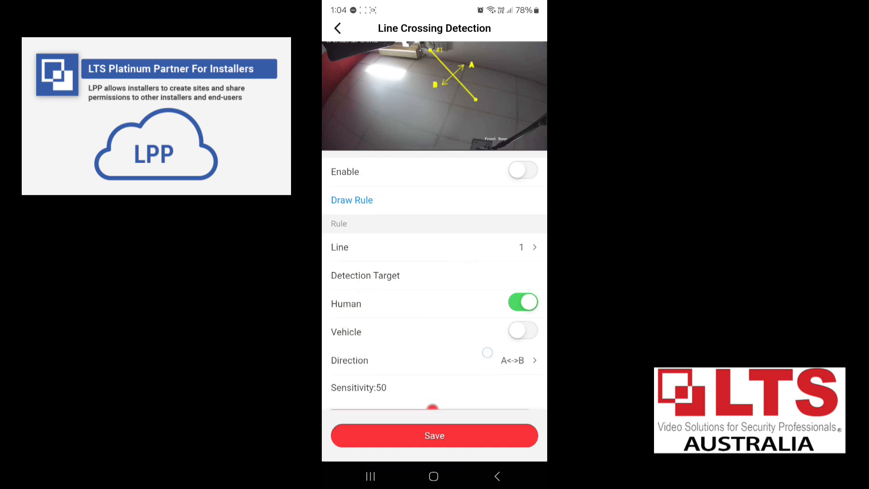
pyautogui.scroll(-3)
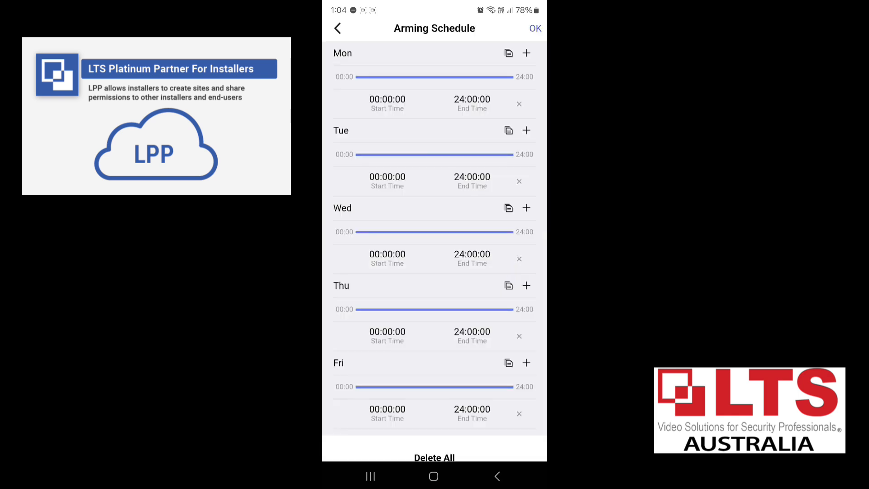
pyautogui.click(336, 28)
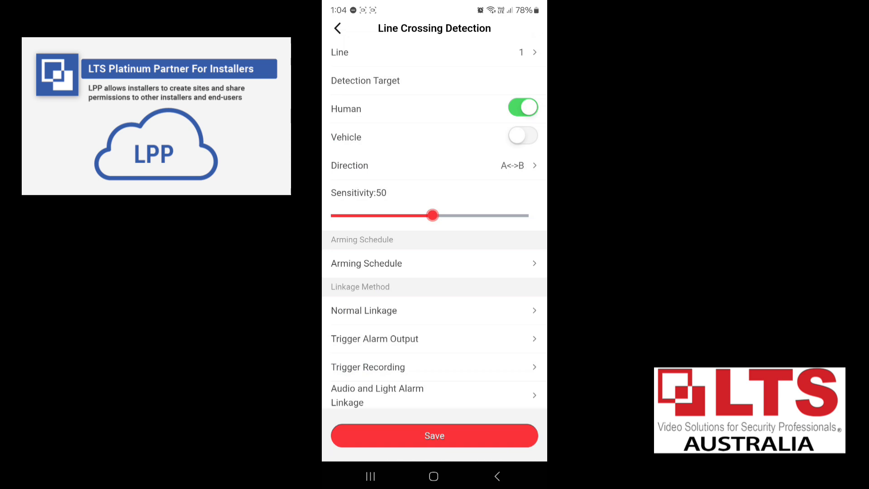
pyautogui.click(434, 435)
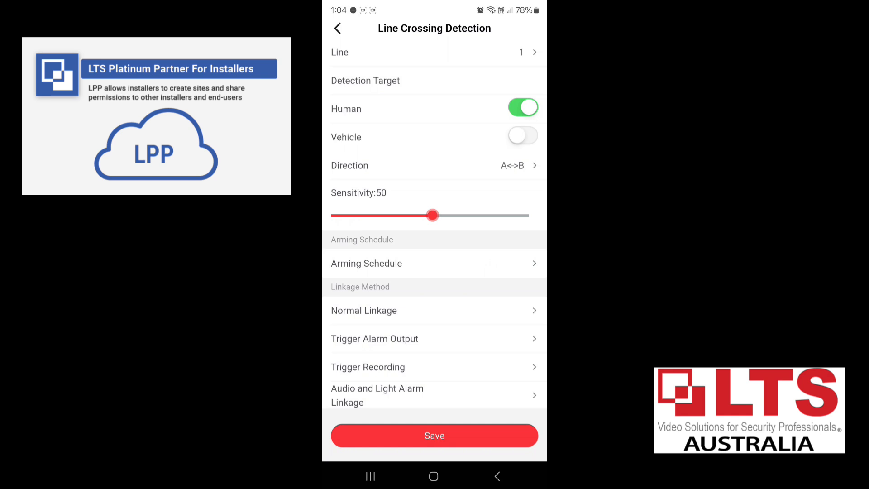
# - Set the linkage to Notify Surveillance Center and save the line crossing settings
pyautogui.click(364, 310)
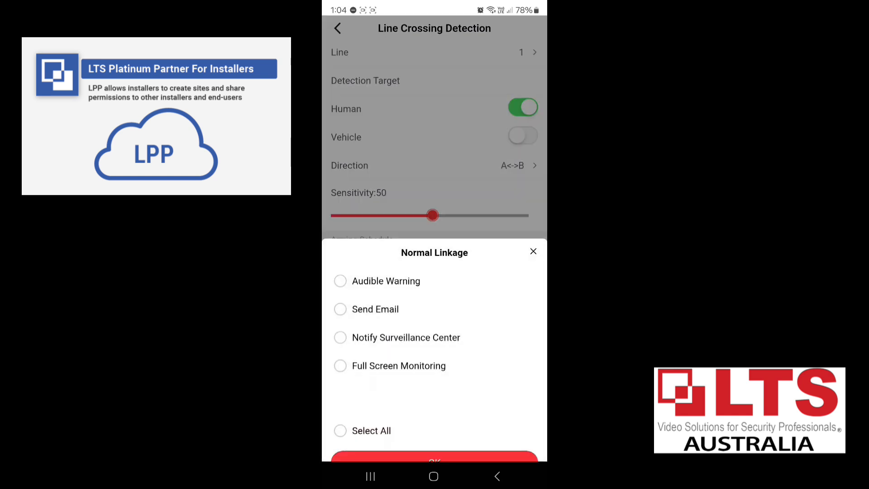
pyautogui.click(340, 336)
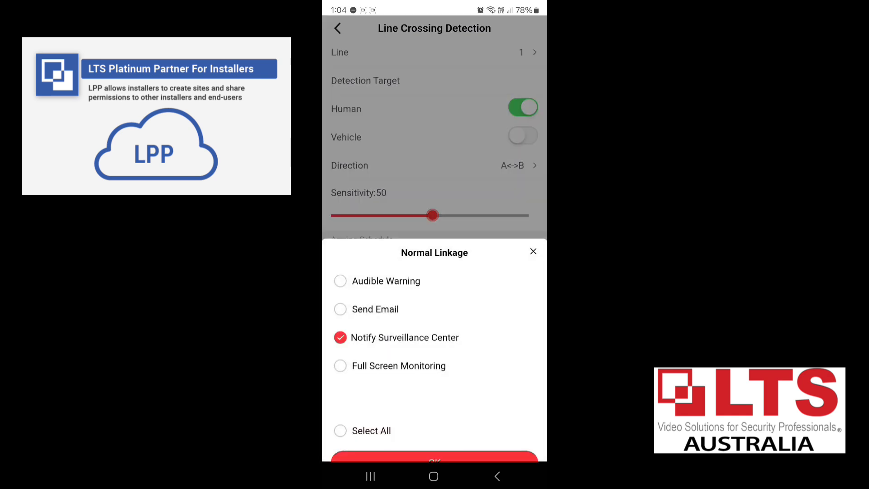
pyautogui.click(532, 252)
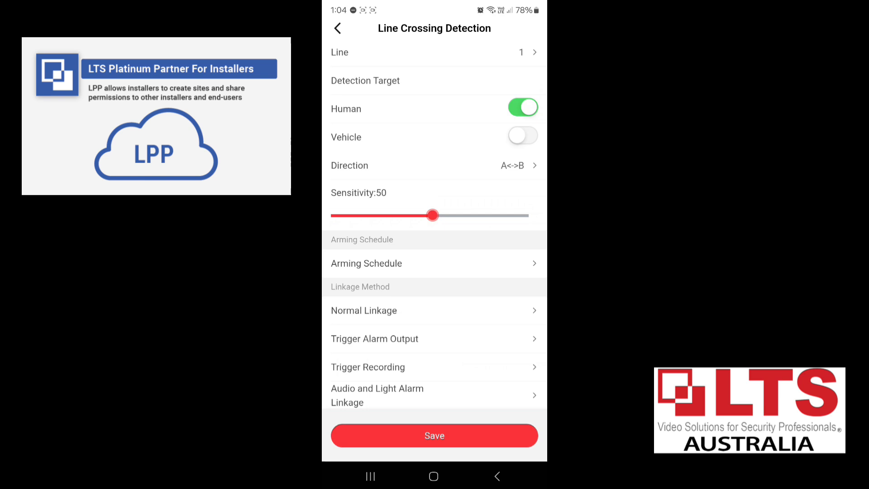
pyautogui.click(434, 435)
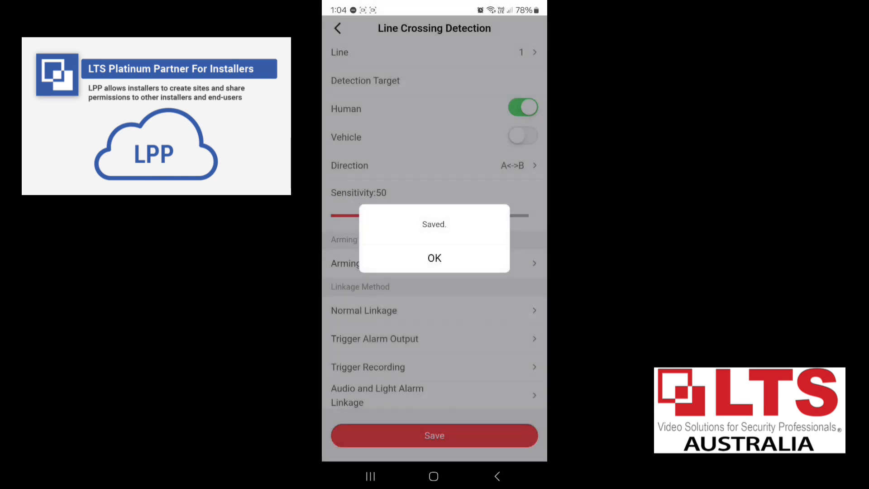
pyautogui.click(434, 258)
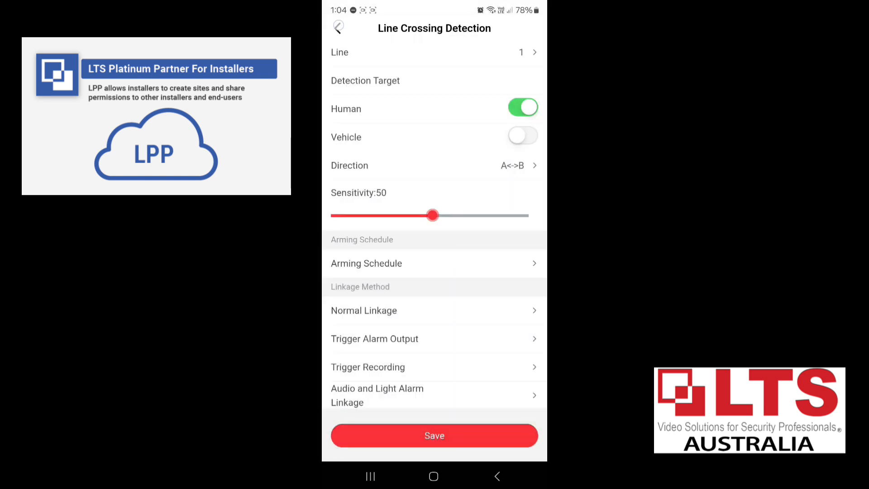
pyautogui.click(337, 28)
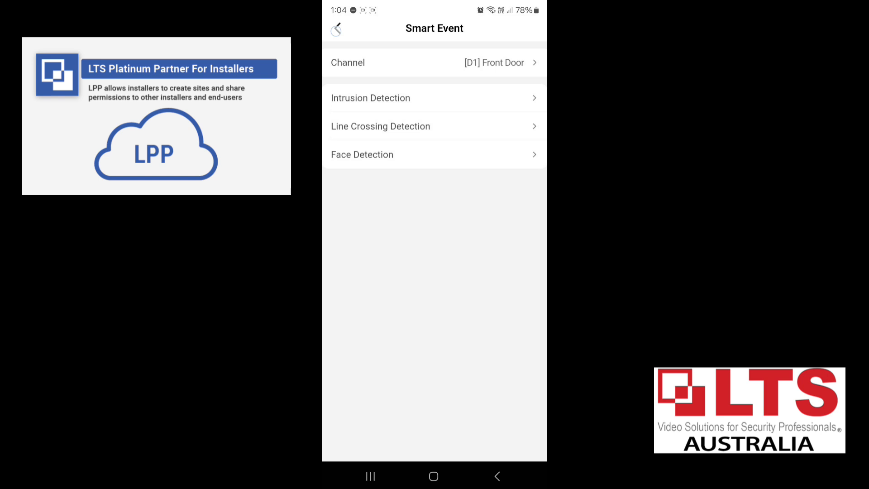
pyautogui.click(336, 28)
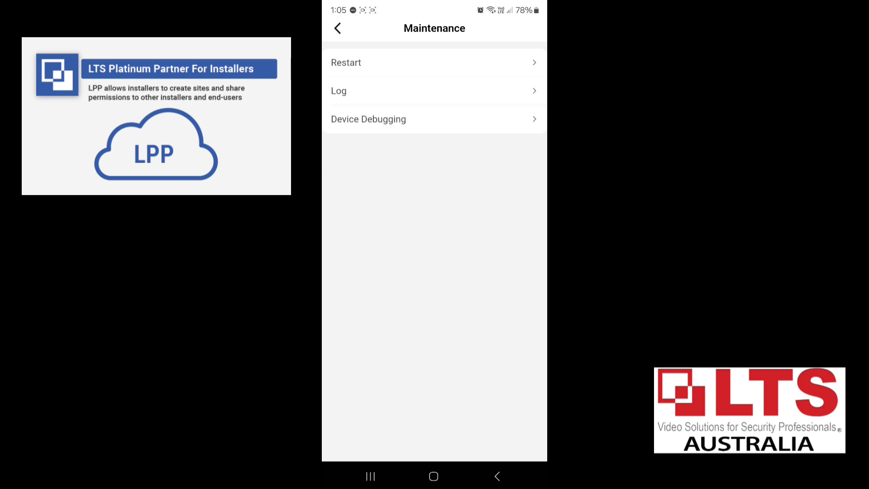
# - Exit Maintenance and the recorder's Settings, returning to the Demo site page with LTN8704QN-P4
pyautogui.click(337, 27)
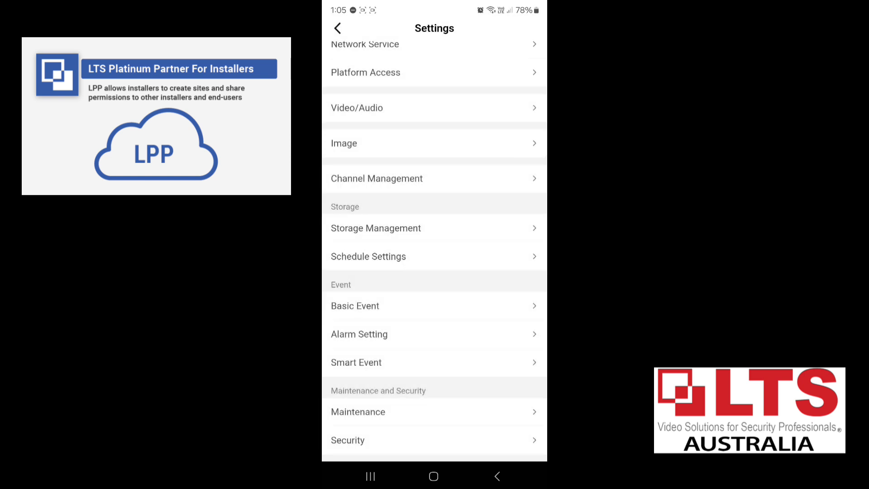
pyautogui.click(434, 440)
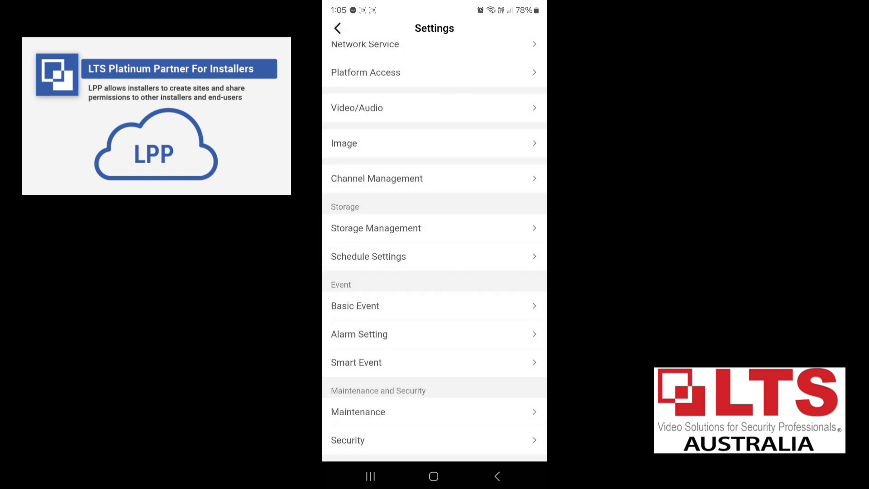
pyautogui.scroll(-3)
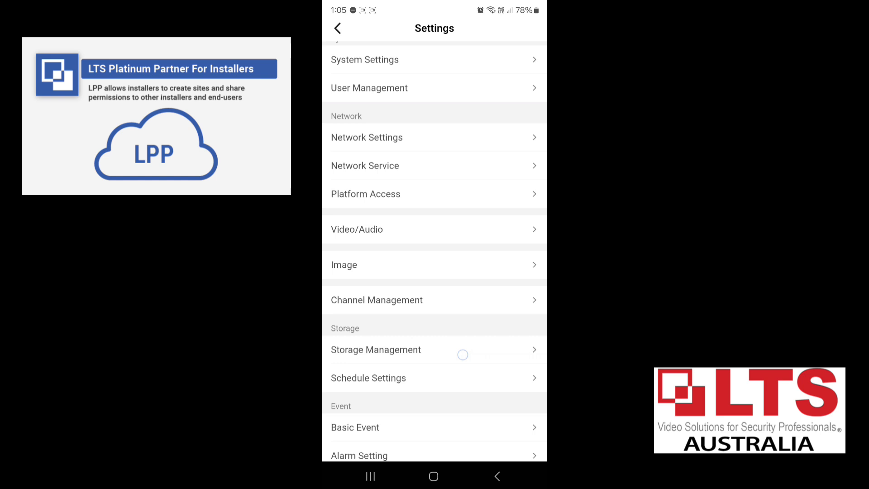
pyautogui.scroll(3)
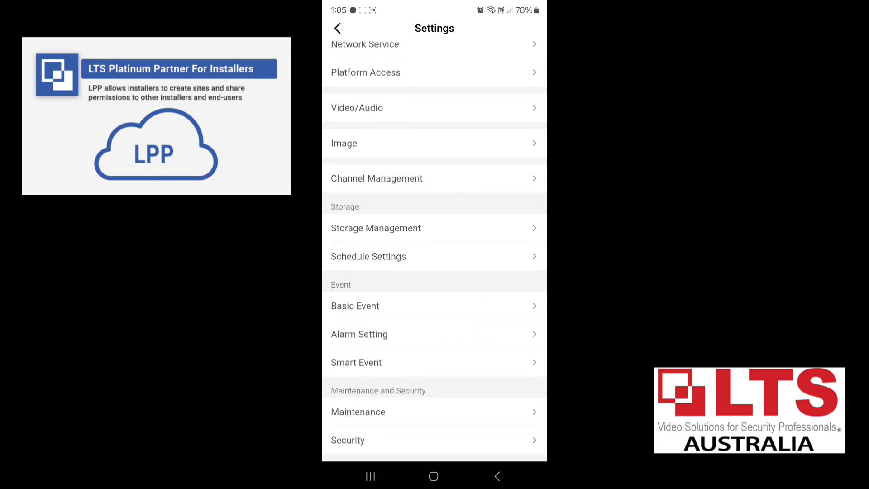
pyautogui.click(337, 28)
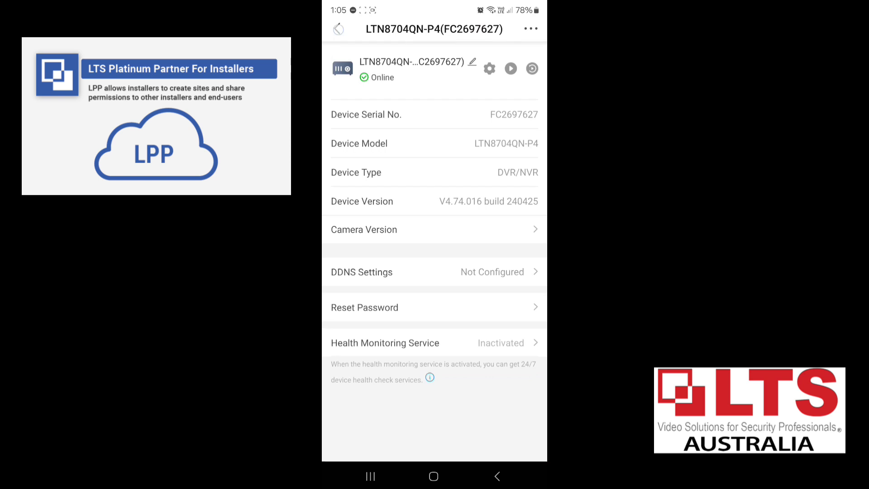
pyautogui.click(337, 28)
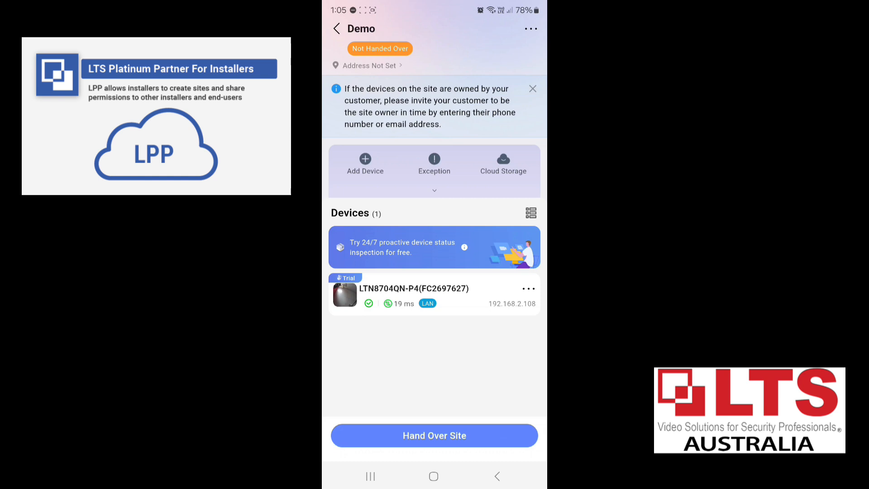
# - Open the LTN8704QN-P4 recorder's operation options, reaching the IP Portal device search at 192.168.2.108
pyautogui.click(529, 28)
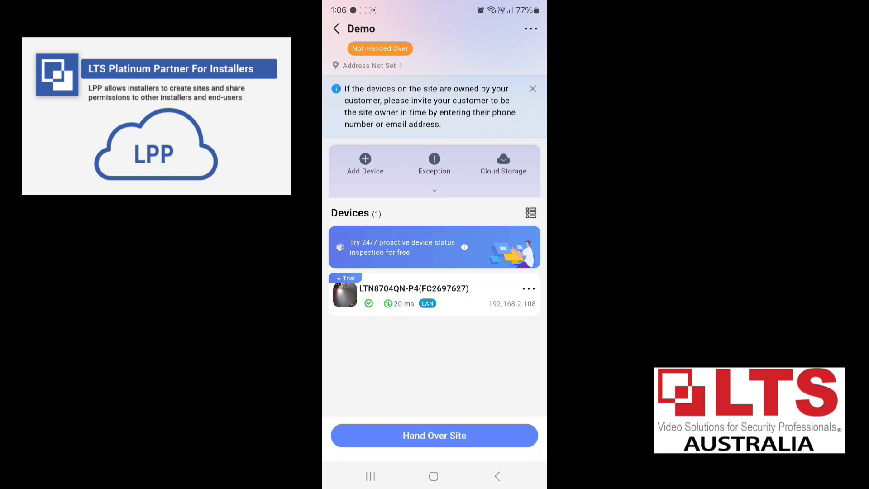
pyautogui.click(527, 288)
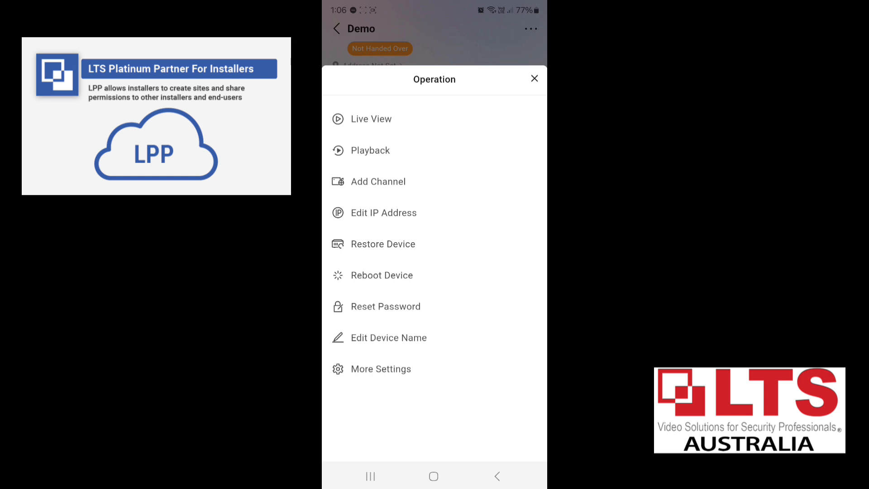
pyautogui.click(534, 79)
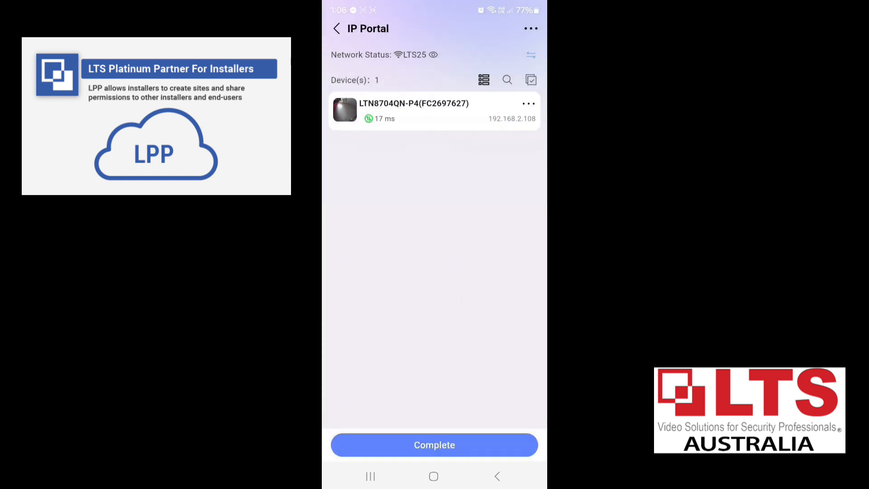
# - Watch the recorder's Front Door playback from IP Portal, then back out to the Sites list
pyautogui.click(528, 103)
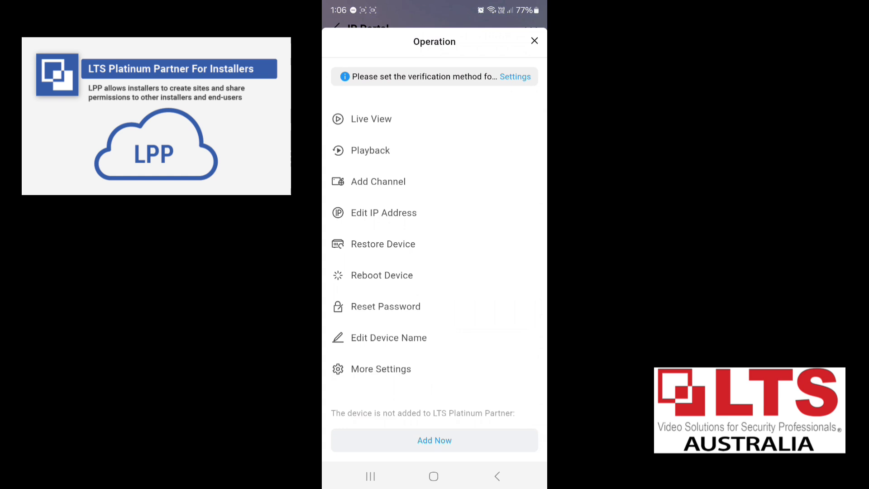
pyautogui.click(370, 150)
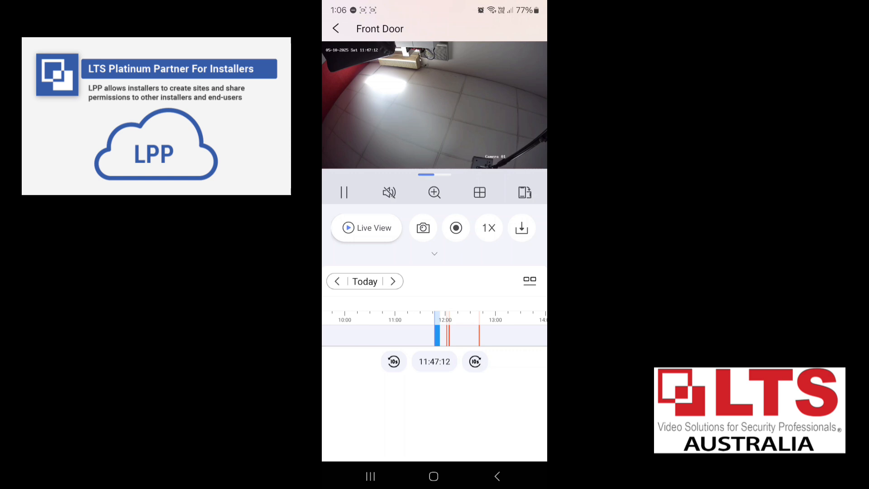
pyautogui.click(336, 28)
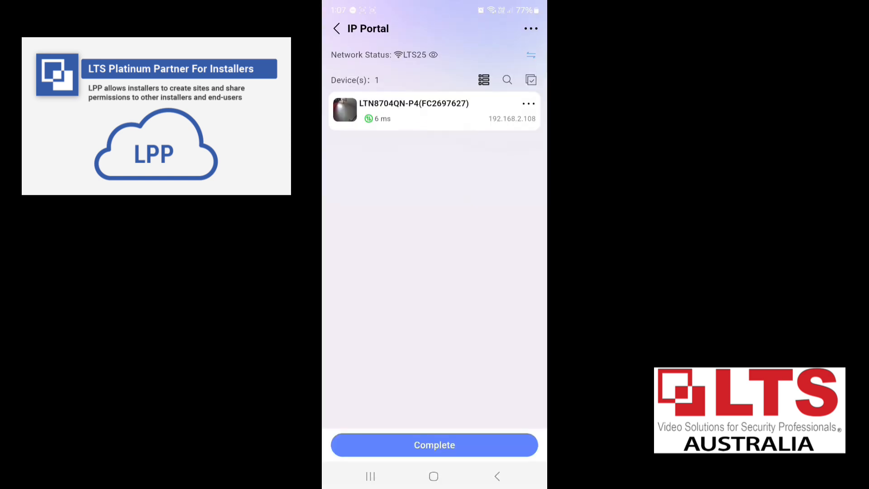
pyautogui.click(413, 110)
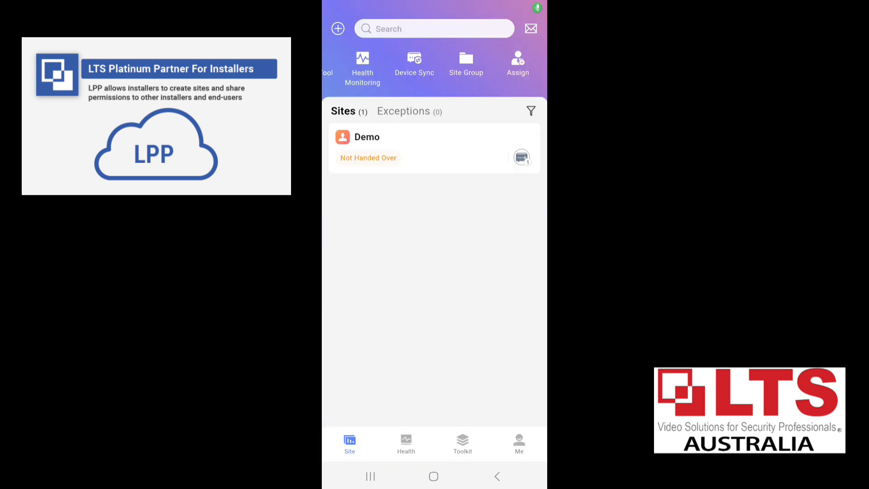
pyautogui.hscroll(-3)
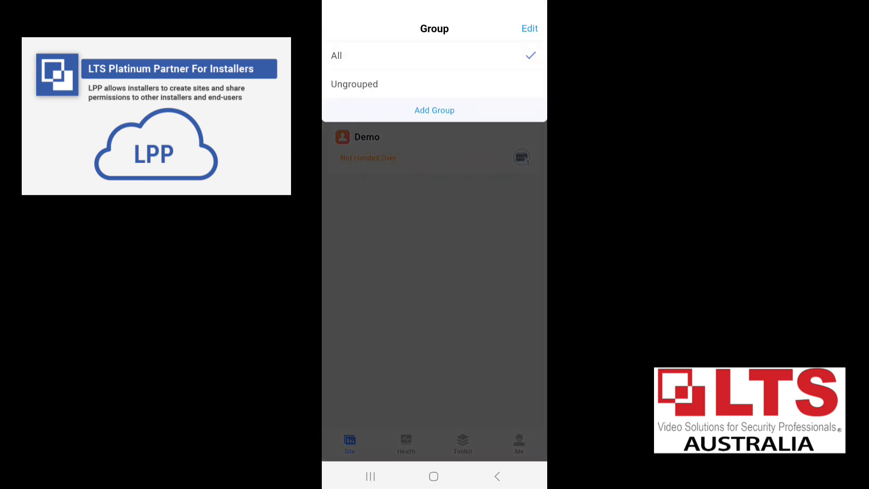
pyautogui.click(434, 109)
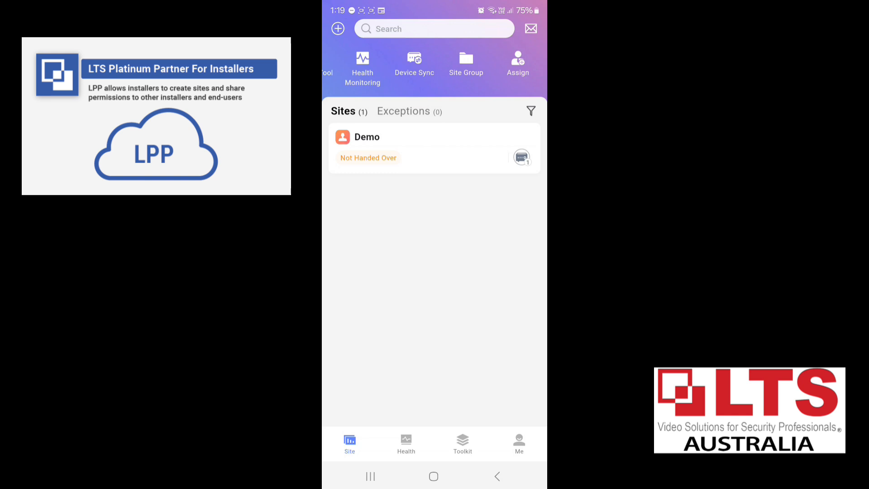
pyautogui.click(406, 444)
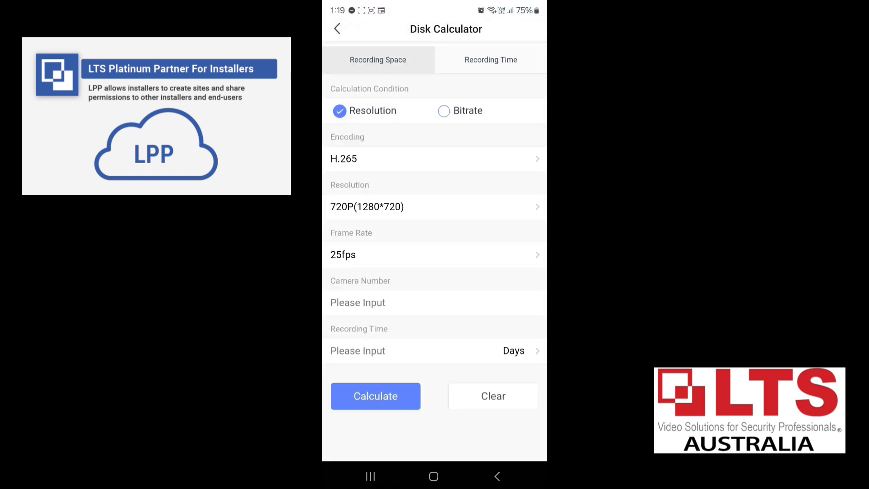
# - Leave the Disk Calculator without calculating and view the installer's Me profile page
pyautogui.click(336, 28)
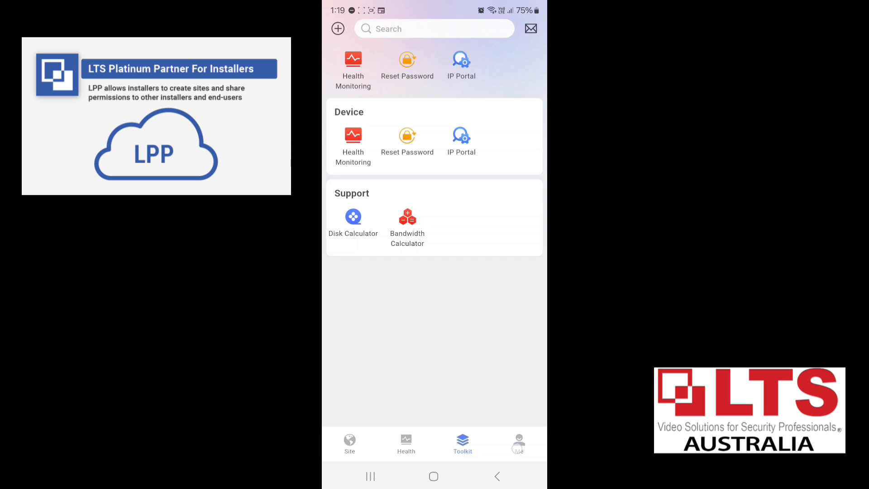
pyautogui.click(518, 441)
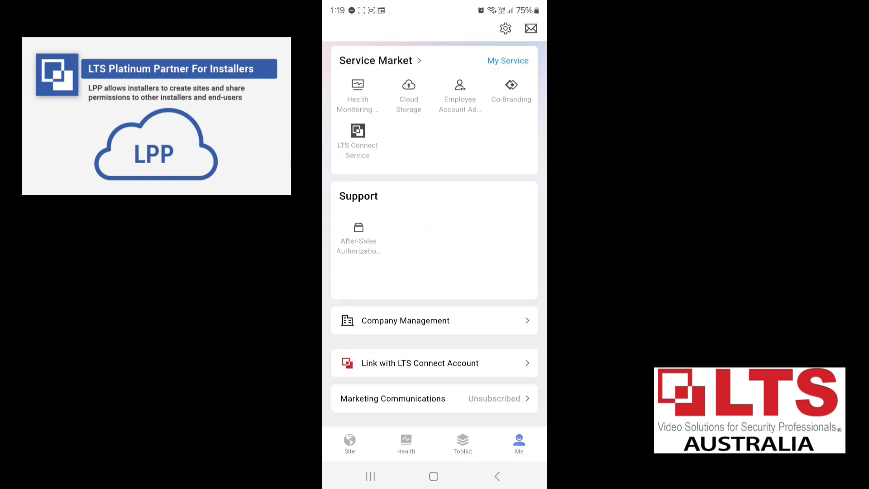
pyautogui.scroll(-3)
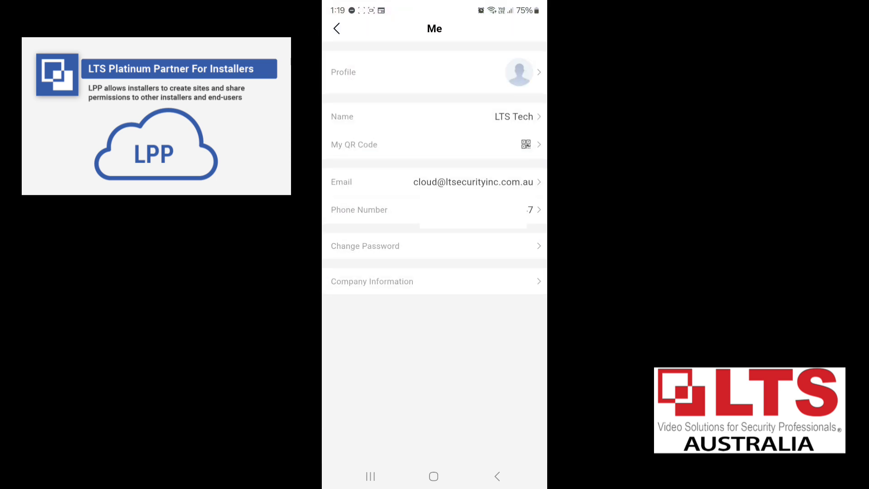
# - Back out of the profile details and reopen the Demo site with its LTN8704QN-P4 recorder
pyautogui.click(336, 28)
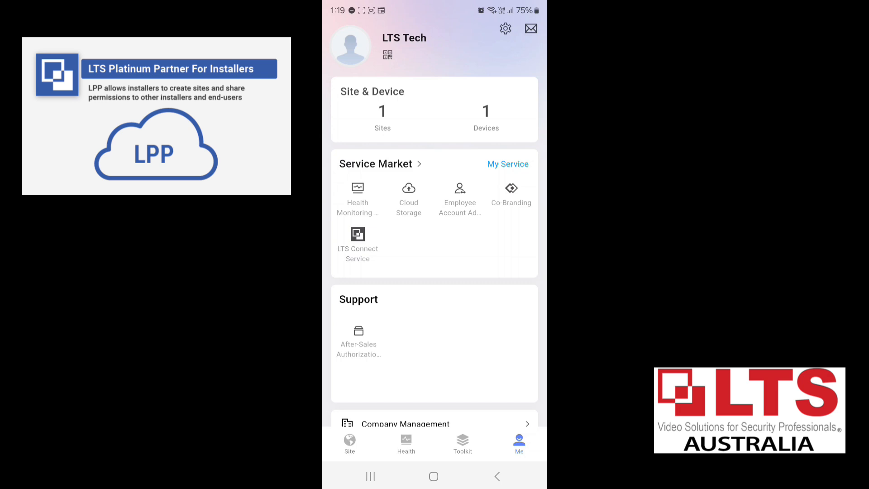
pyautogui.scroll(-3)
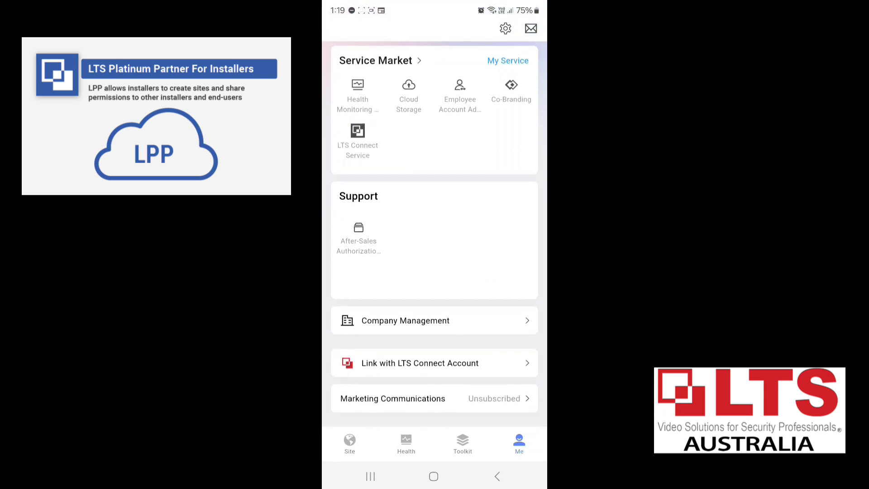
pyautogui.click(349, 443)
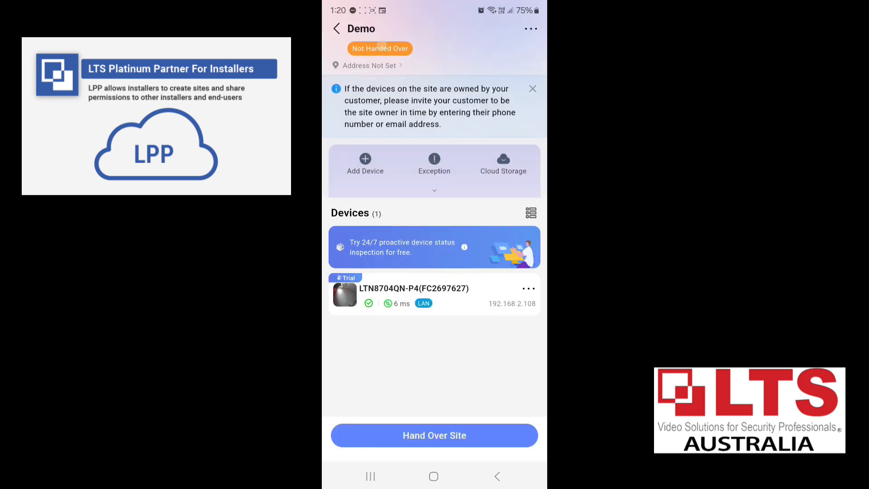
# - Read the Hand Over by Transferring explanation, abandon it, and restart the Demo site handover
pyautogui.click(434, 435)
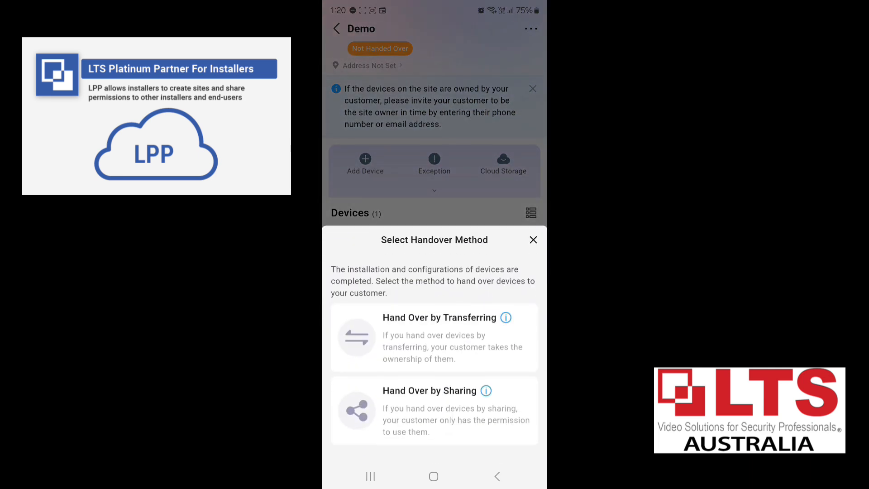
pyautogui.click(505, 317)
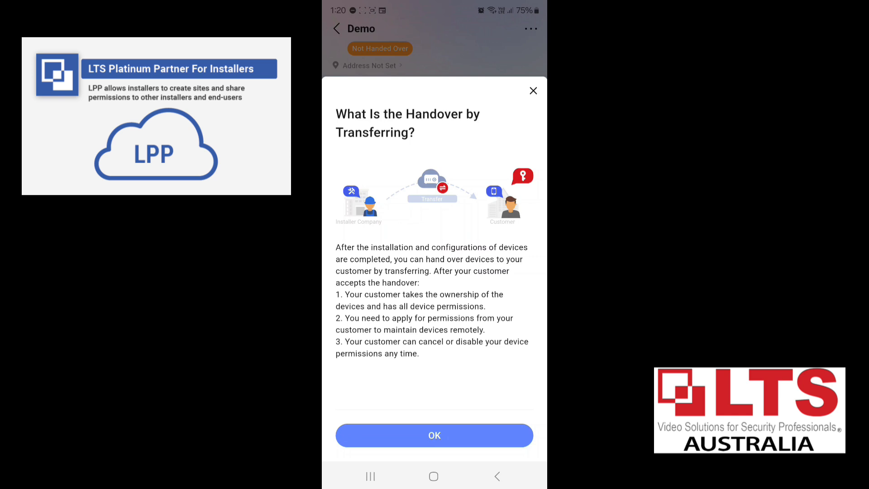
pyautogui.click(434, 435)
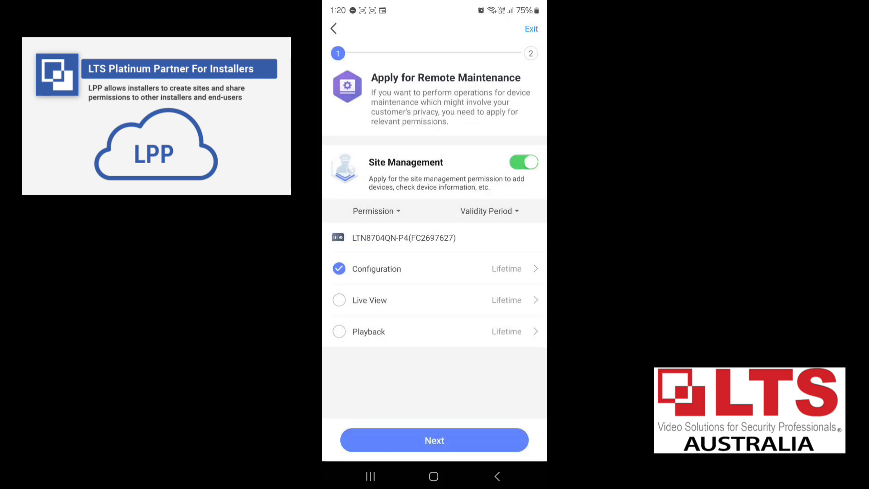
pyautogui.click(433, 439)
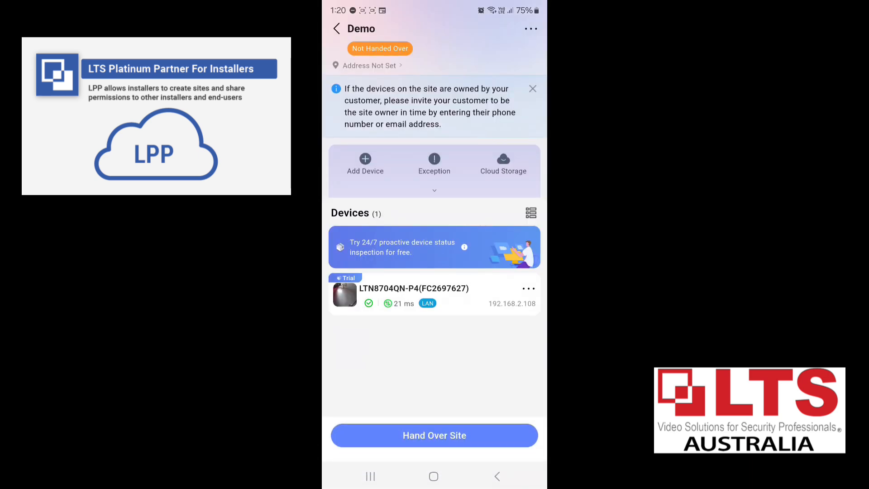
pyautogui.click(434, 435)
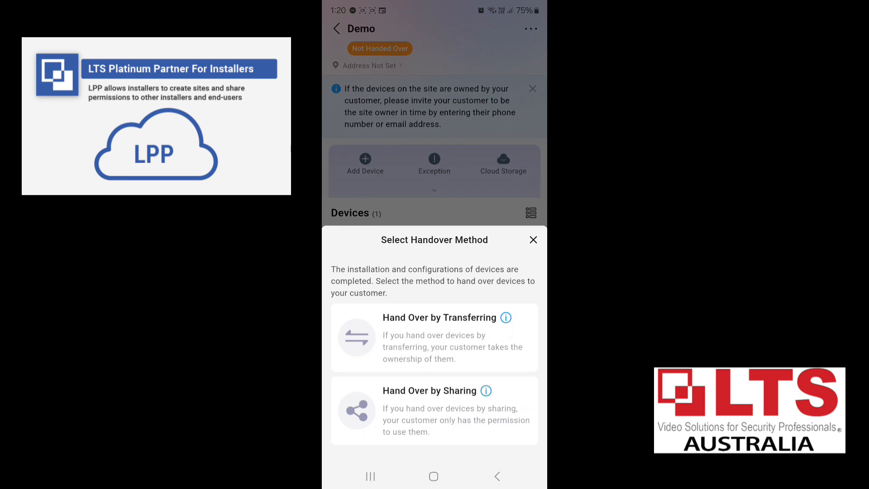
# - Read the Hand Over by Sharing explanation and choose sharing for Demo
pyautogui.click(485, 390)
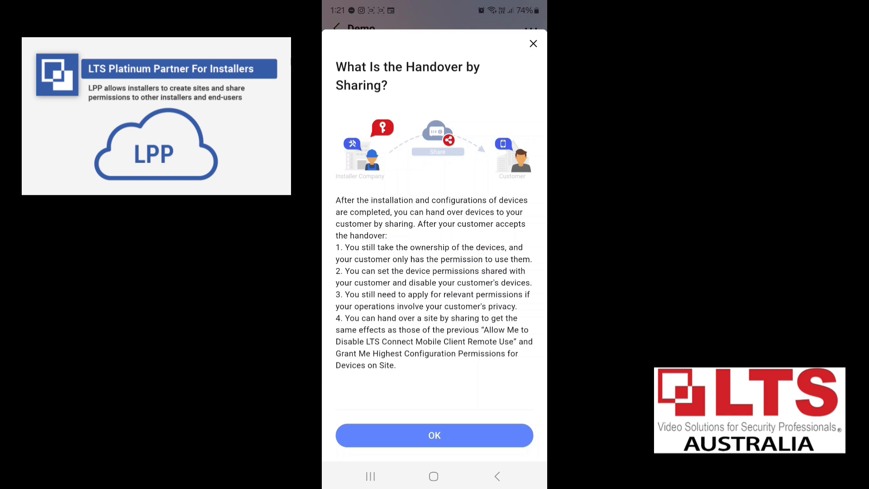
pyautogui.click(433, 435)
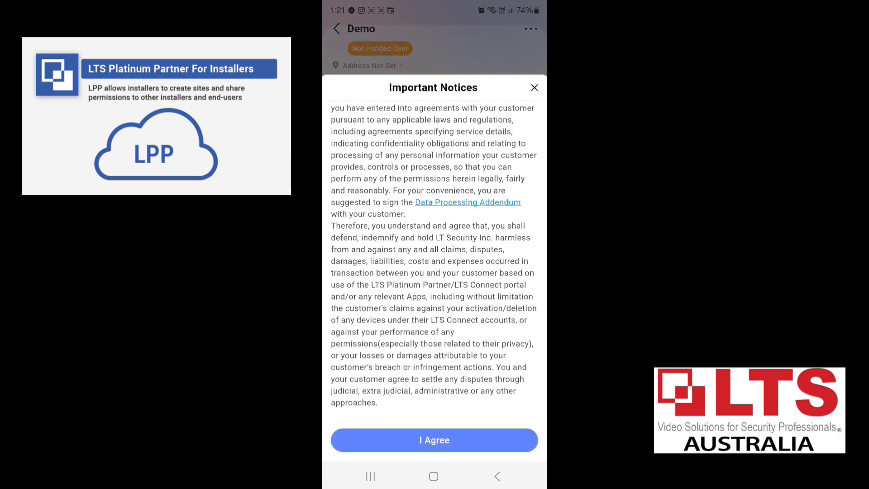
# - Agree to the notices, keep all customer permissions, and enable I Have All Device Permissions
pyautogui.click(434, 439)
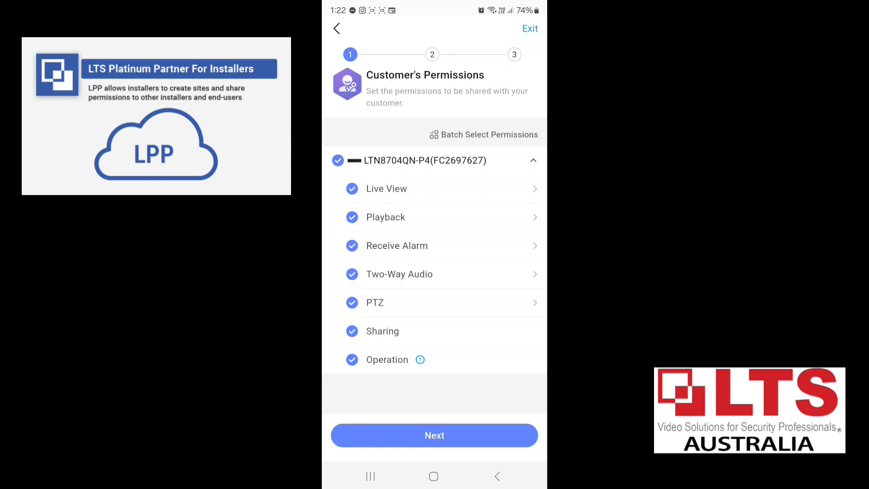
pyautogui.click(434, 435)
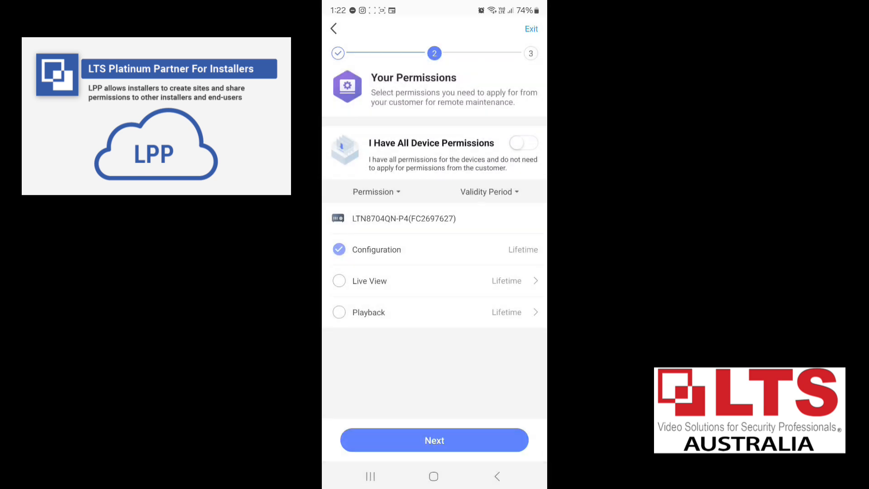
pyautogui.click(523, 142)
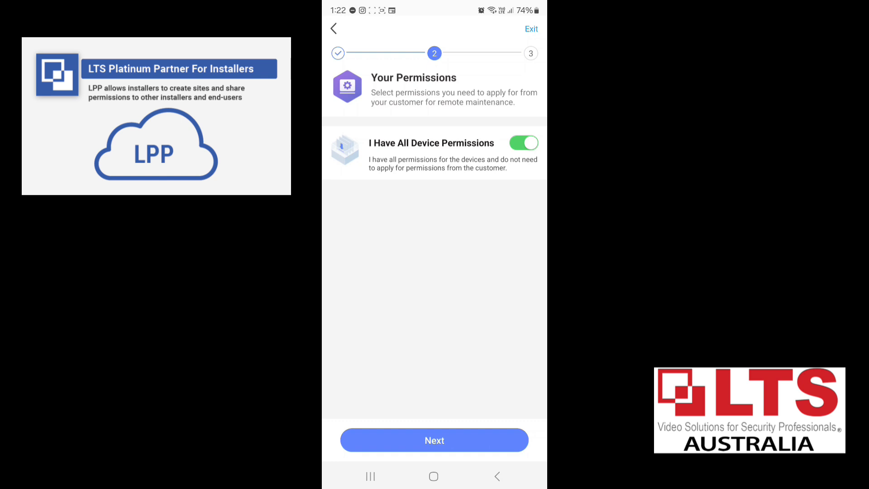
pyautogui.click(434, 439)
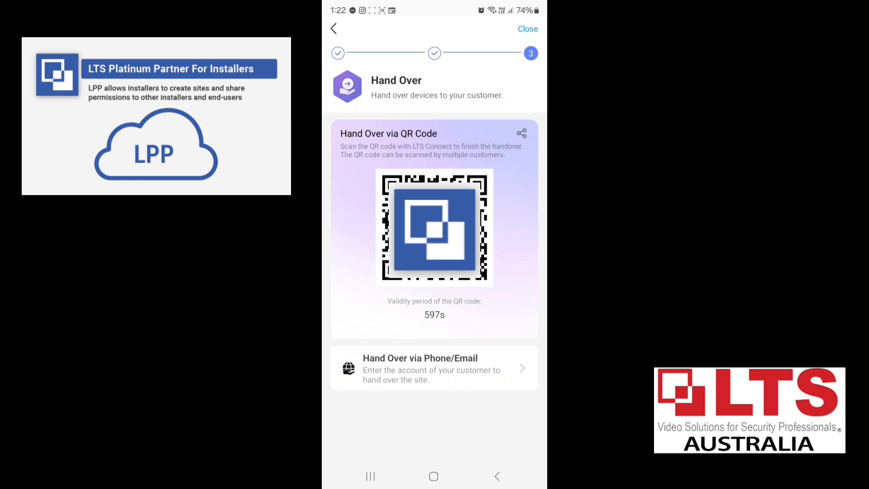
# - Choose LTS Connect's Email option and enter the customer's email address, then focus the remarks box
pyautogui.click(434, 367)
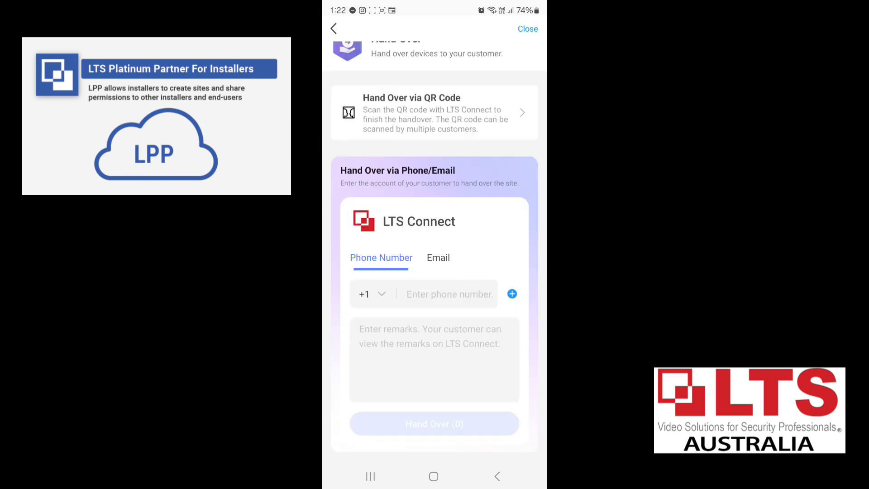
pyautogui.click(438, 257)
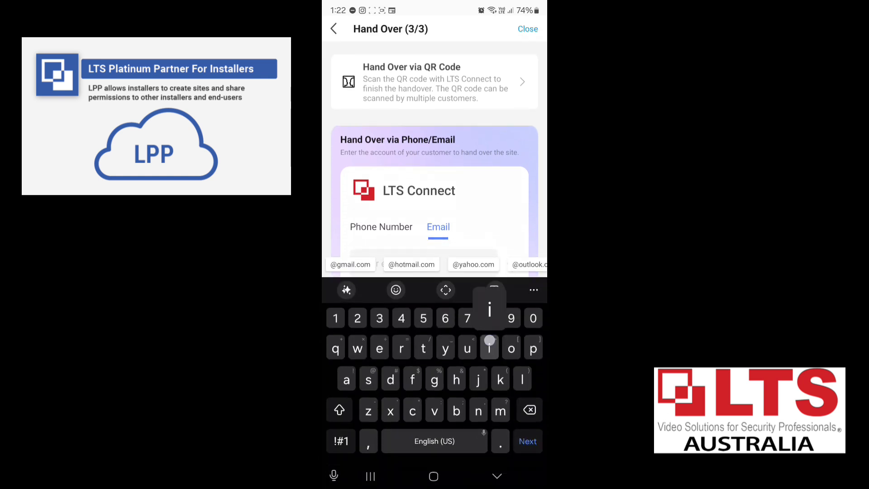
pyautogui.write('i')
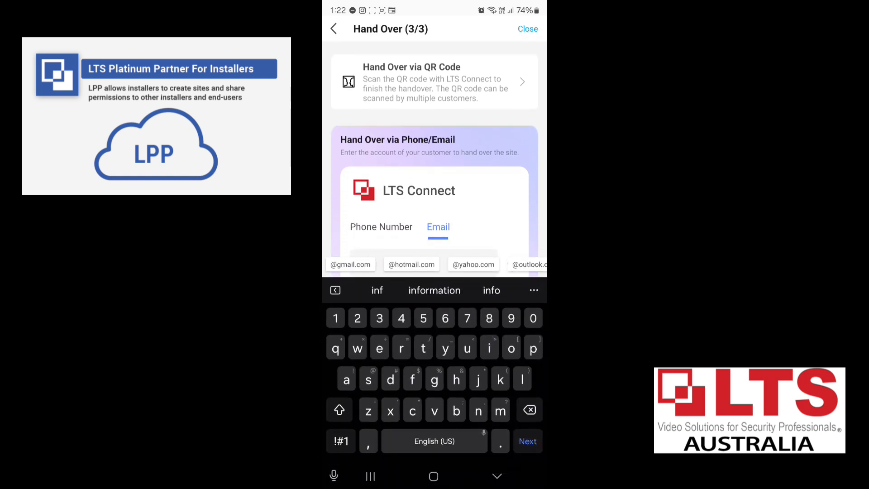
pyautogui.click(412, 378)
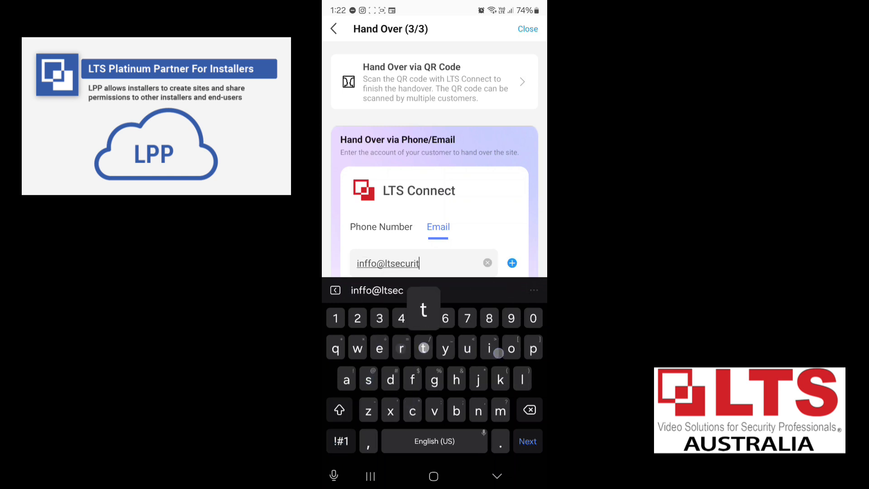
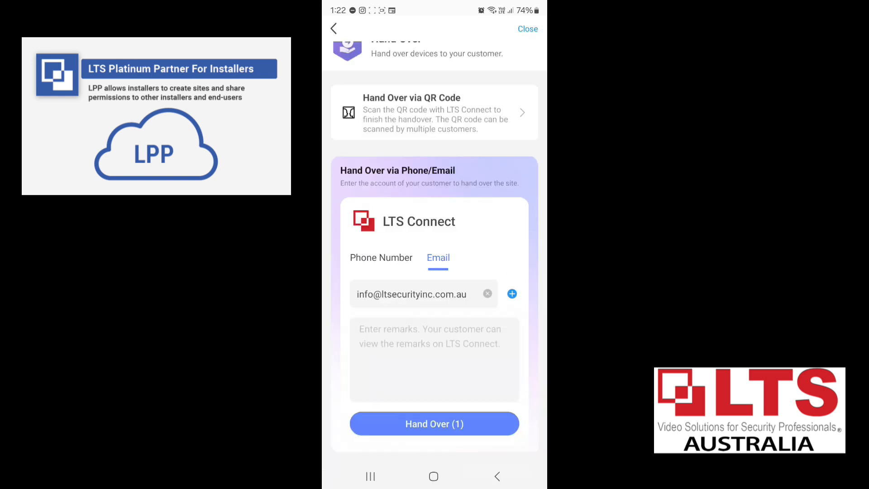
pyautogui.click(434, 359)
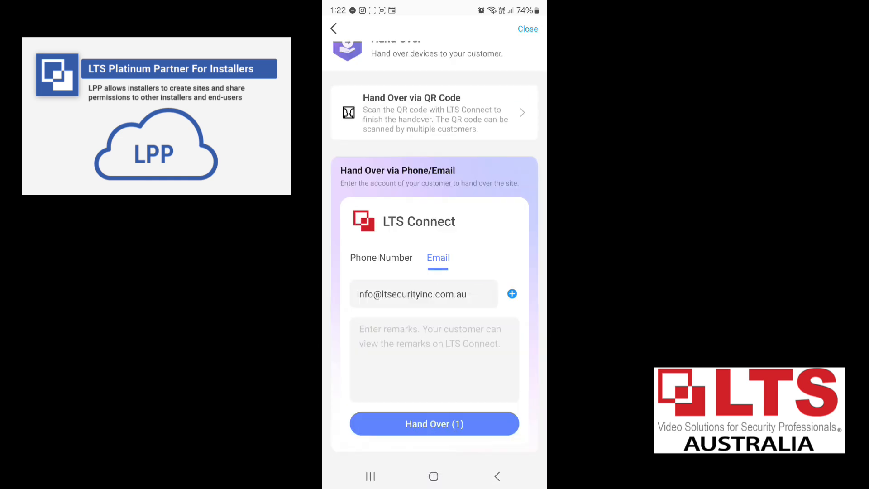
pyautogui.click(434, 423)
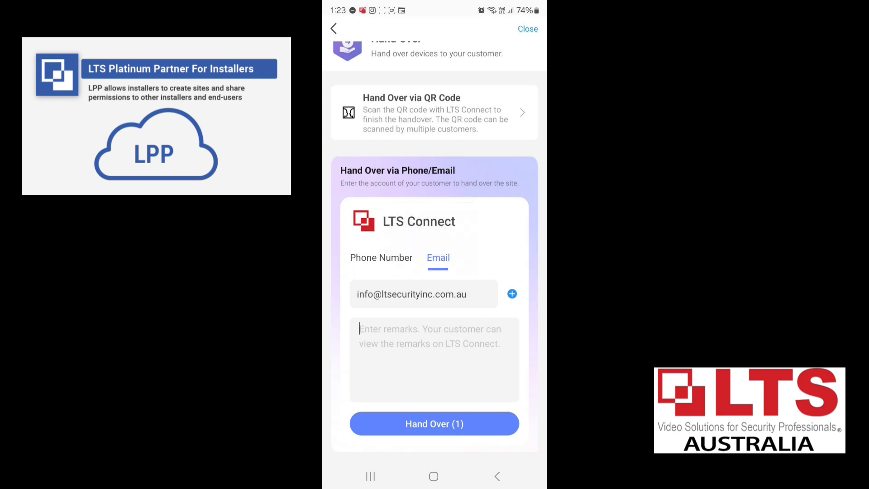
pyautogui.click(523, 445)
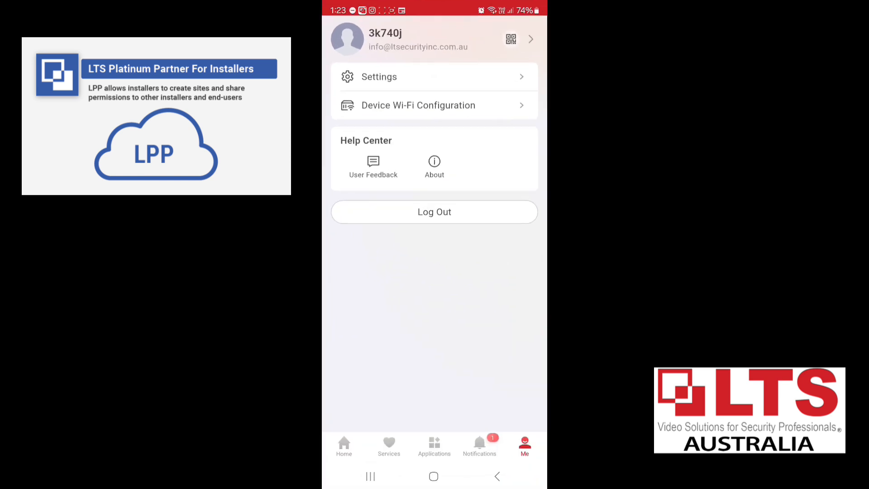
# - Open the Device Handover Application under Notifications > Services, agree to it, and acknowledge success
pyautogui.click(478, 444)
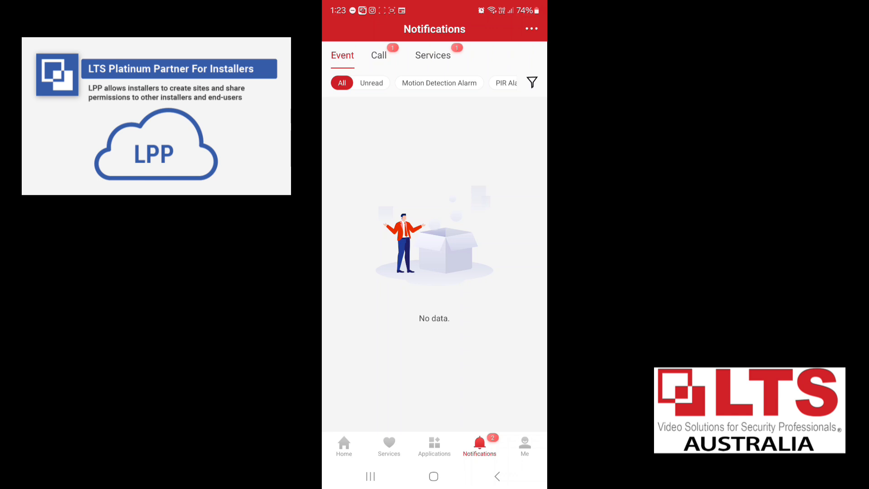
pyautogui.click(432, 55)
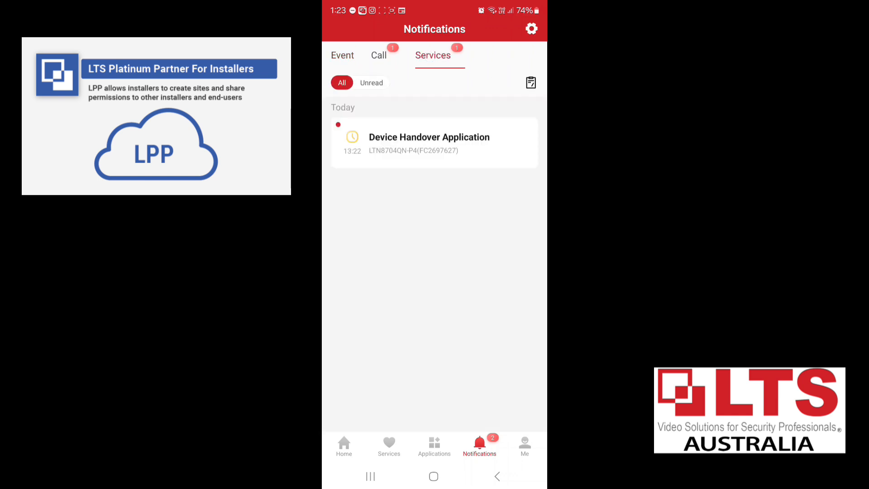
pyautogui.click(429, 142)
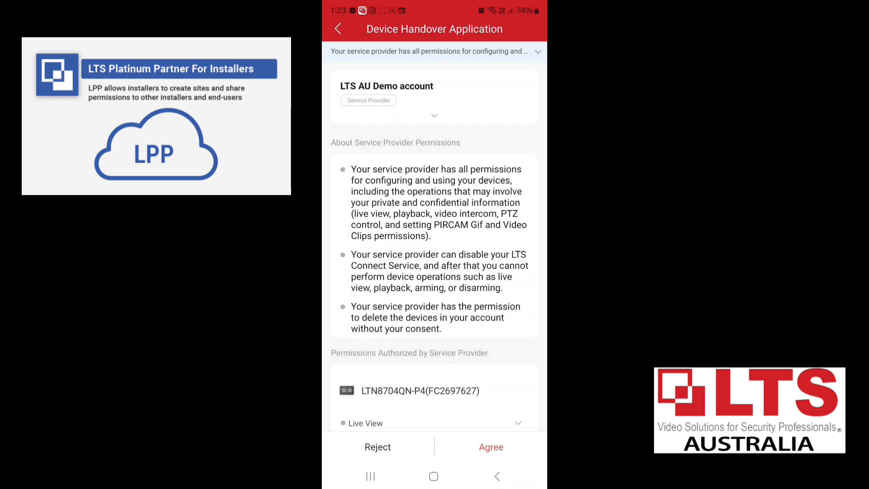
pyautogui.scroll(-3)
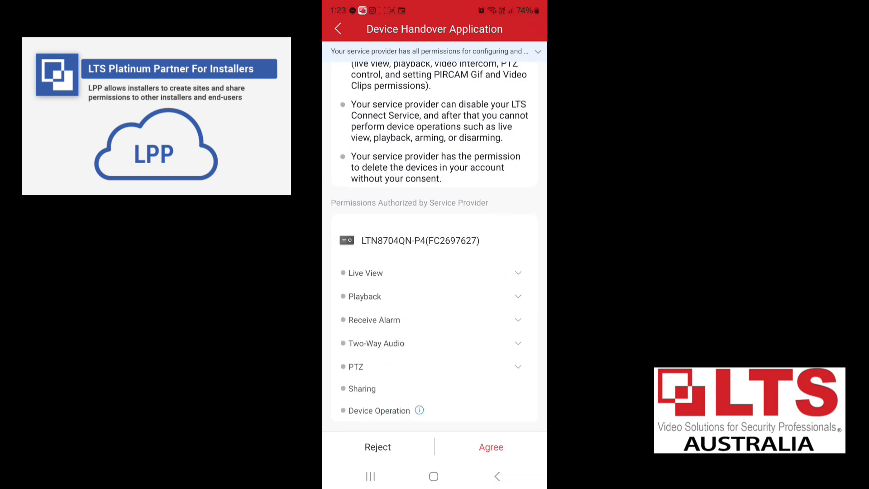
pyautogui.scroll(3)
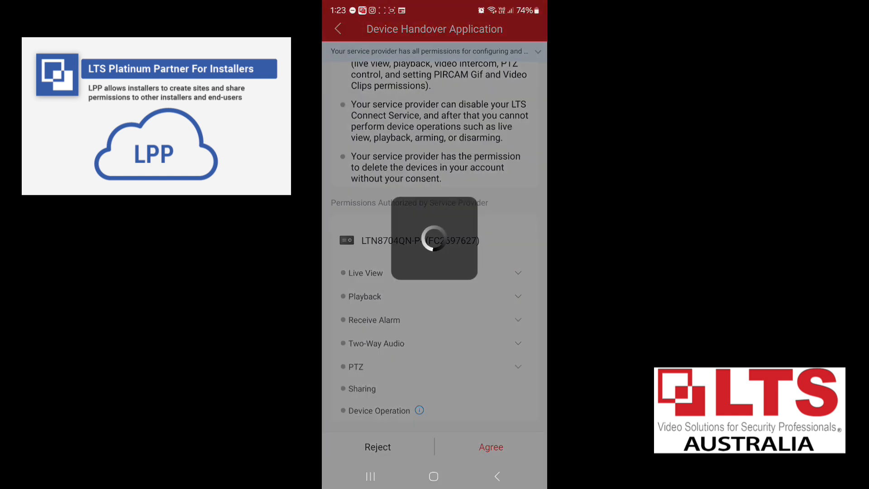
pyautogui.click(491, 447)
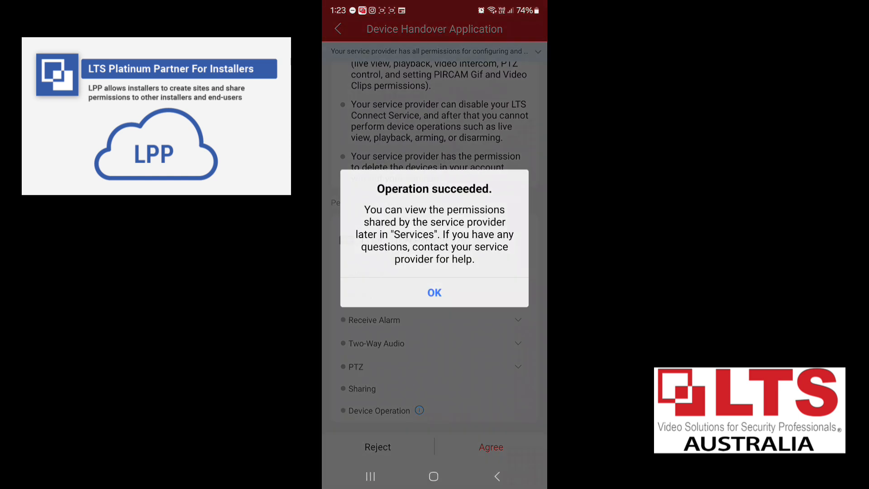
pyautogui.click(434, 292)
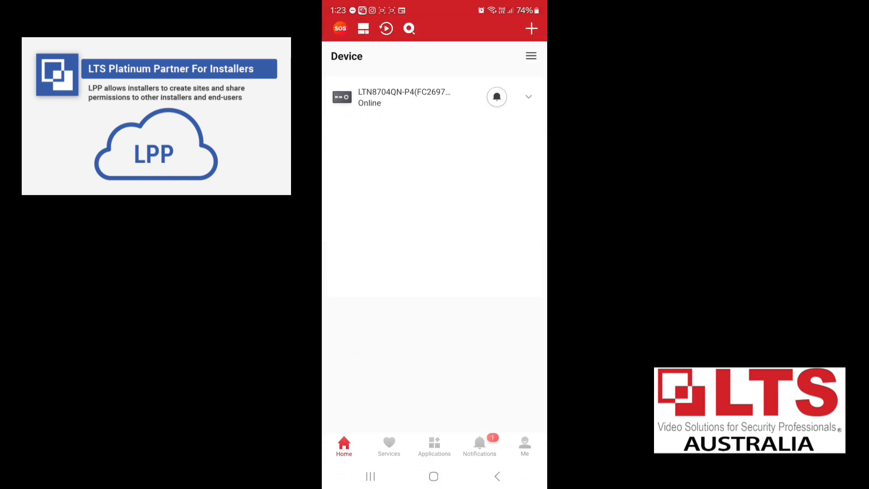
# - Watch Front Door live in the 4-channel grid, review its recorded playback, then return to LPP
pyautogui.click(405, 97)
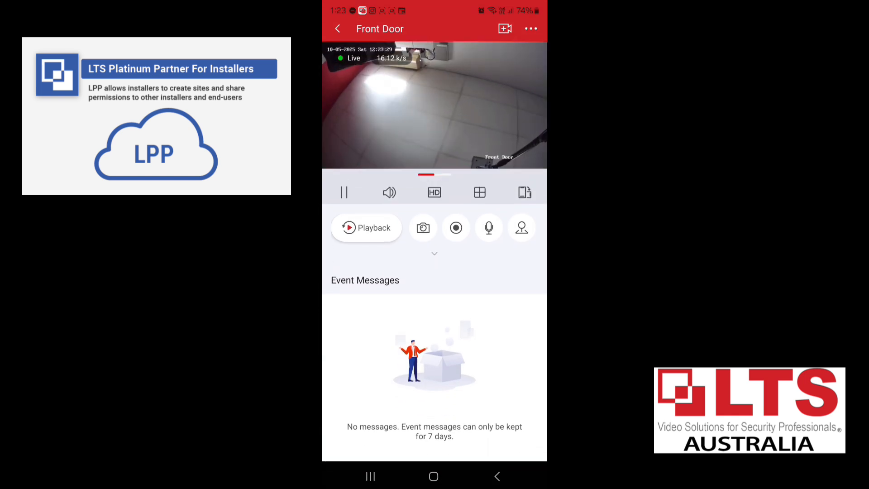
pyautogui.click(479, 192)
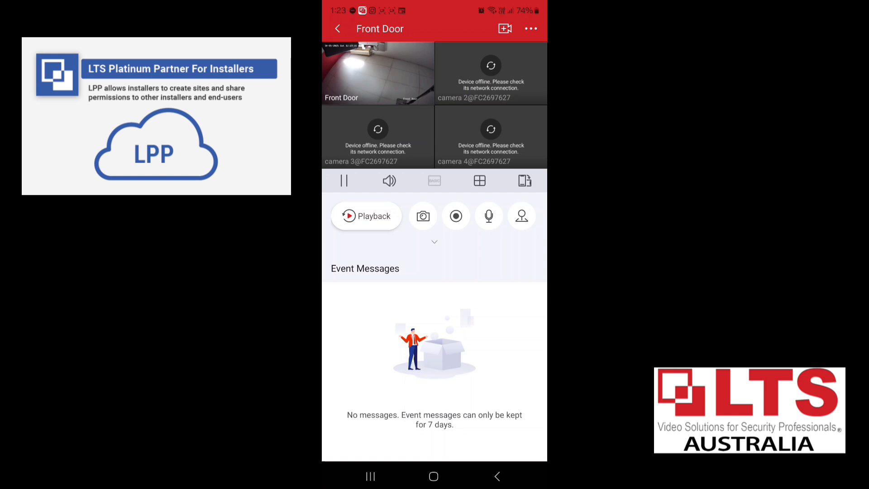
pyautogui.click(366, 215)
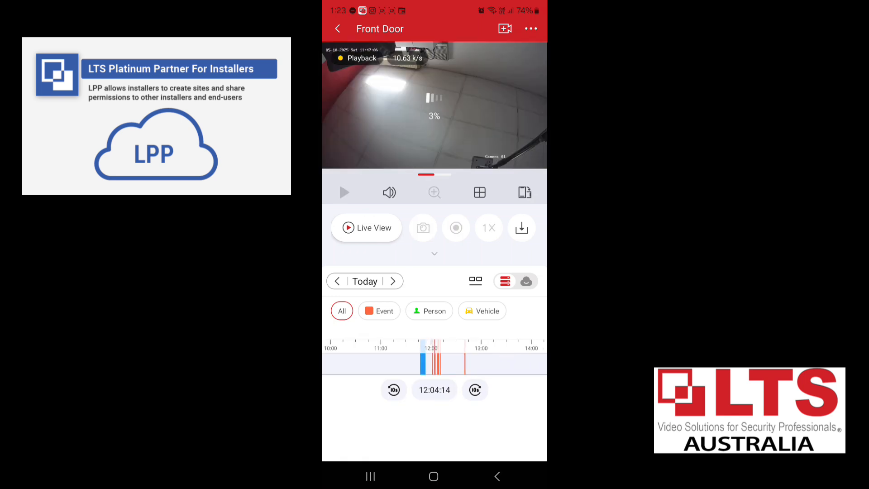
pyautogui.click(343, 193)
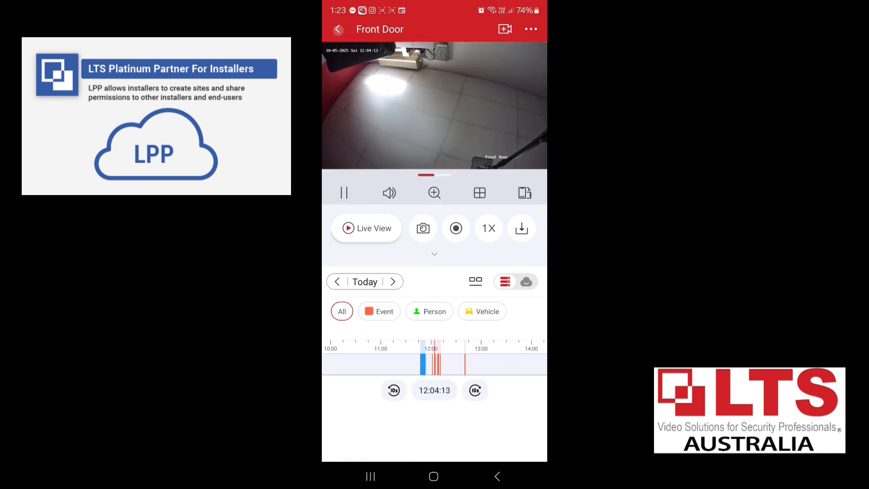
pyautogui.click(338, 29)
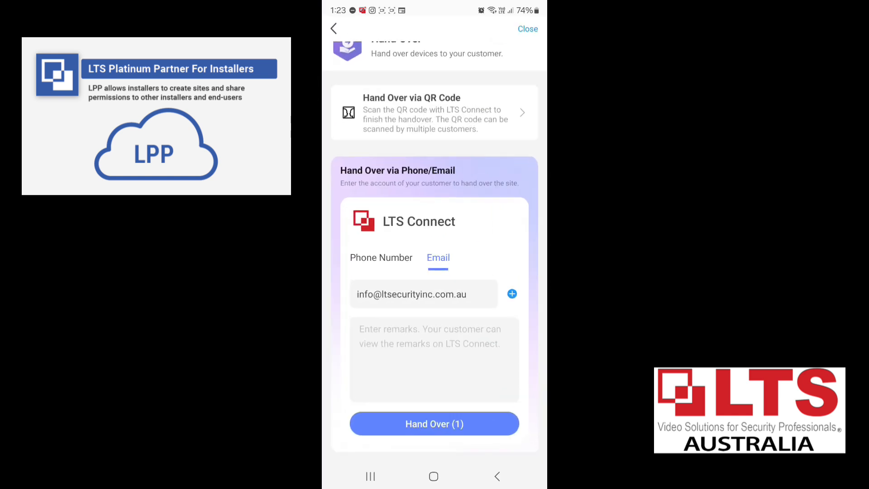
# - Exit the Hand Over flow back to the Demo site page
pyautogui.click(433, 423)
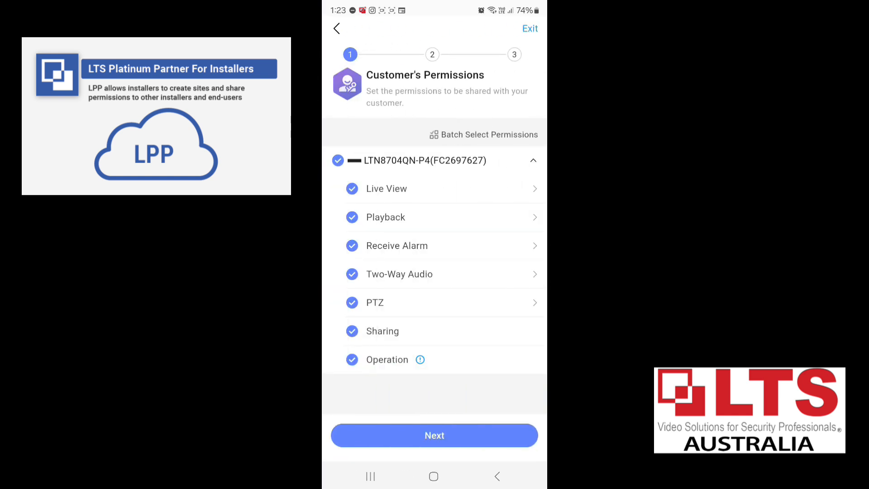
pyautogui.click(434, 435)
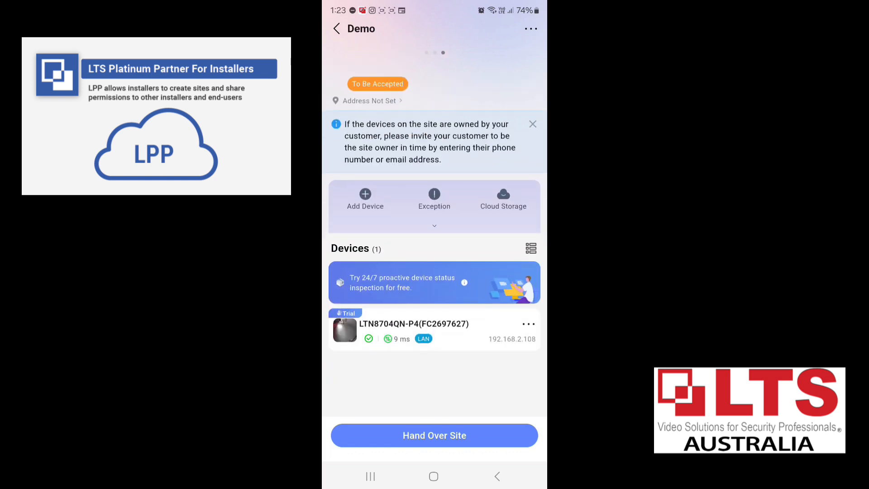
pyautogui.scroll(3)
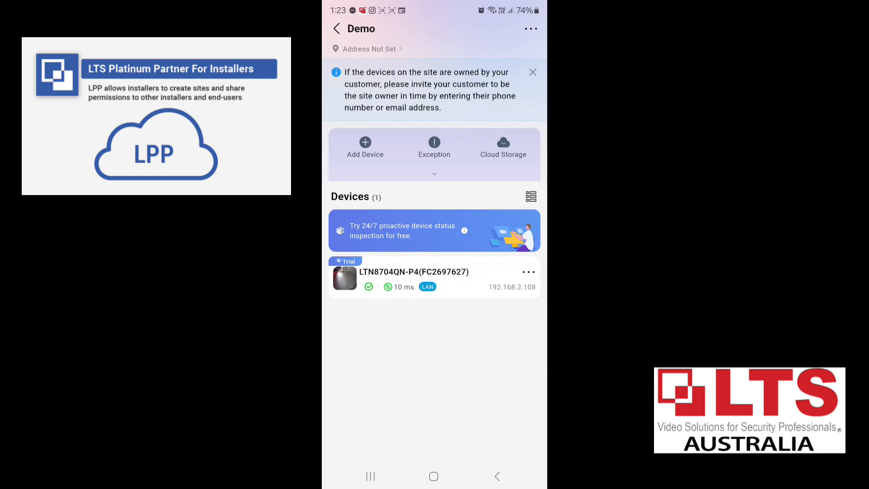
# - Check the Demo recorder's details, then go back to the Sites list
pyautogui.click(413, 271)
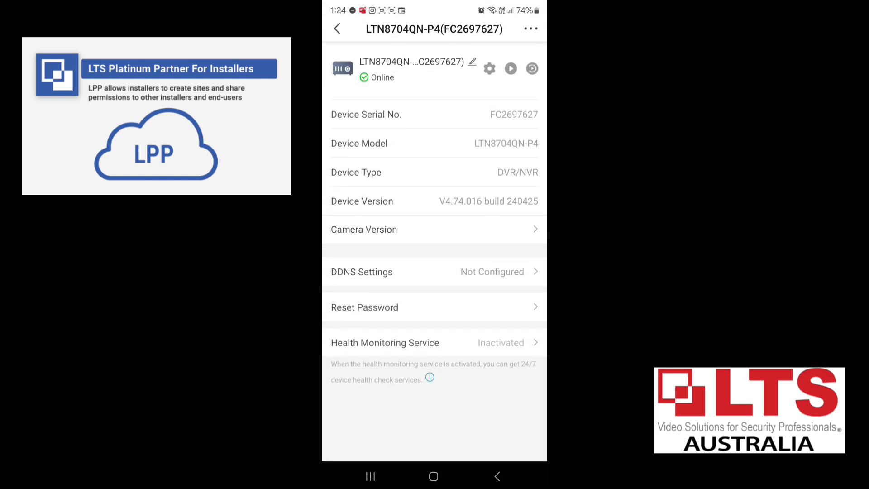
pyautogui.click(336, 28)
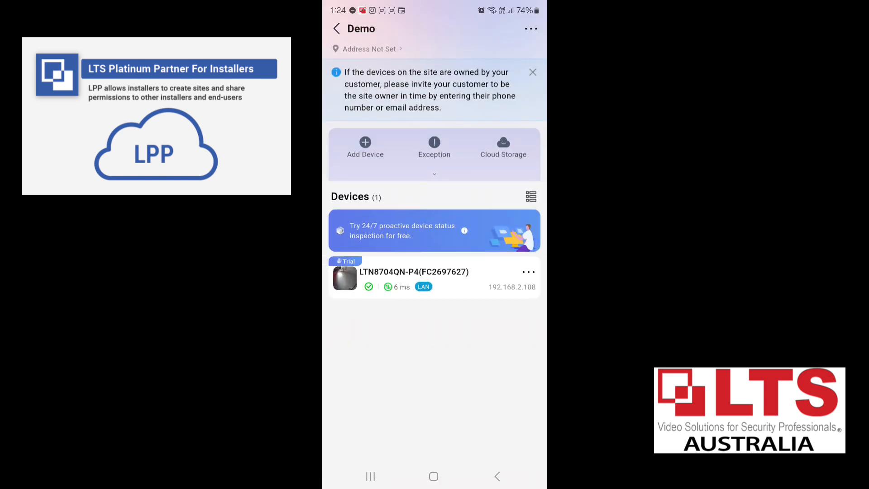
pyautogui.click(336, 28)
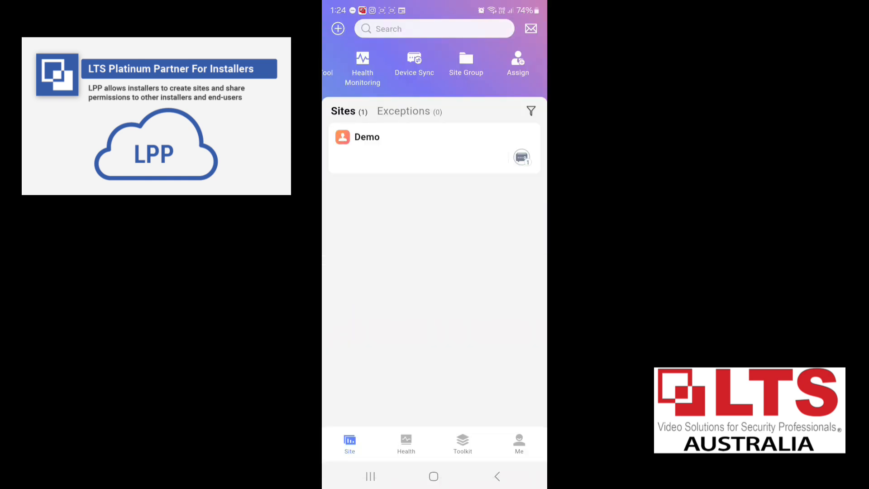
pyautogui.hscroll(-3)
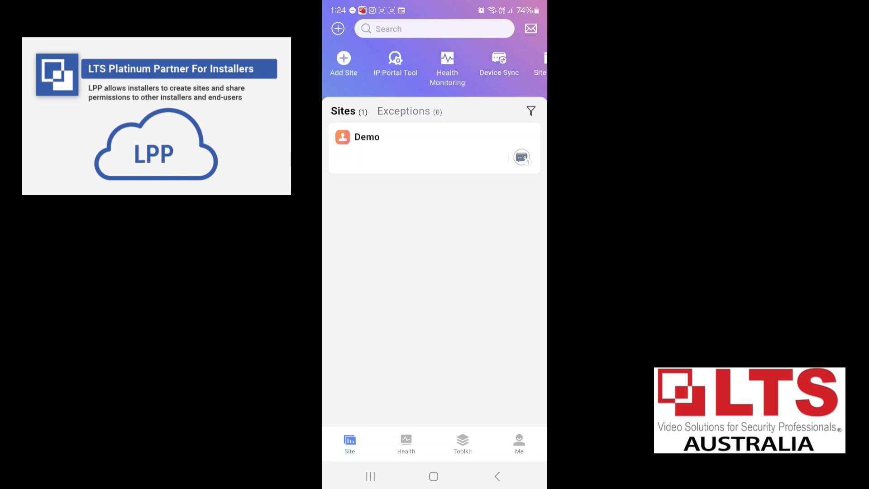